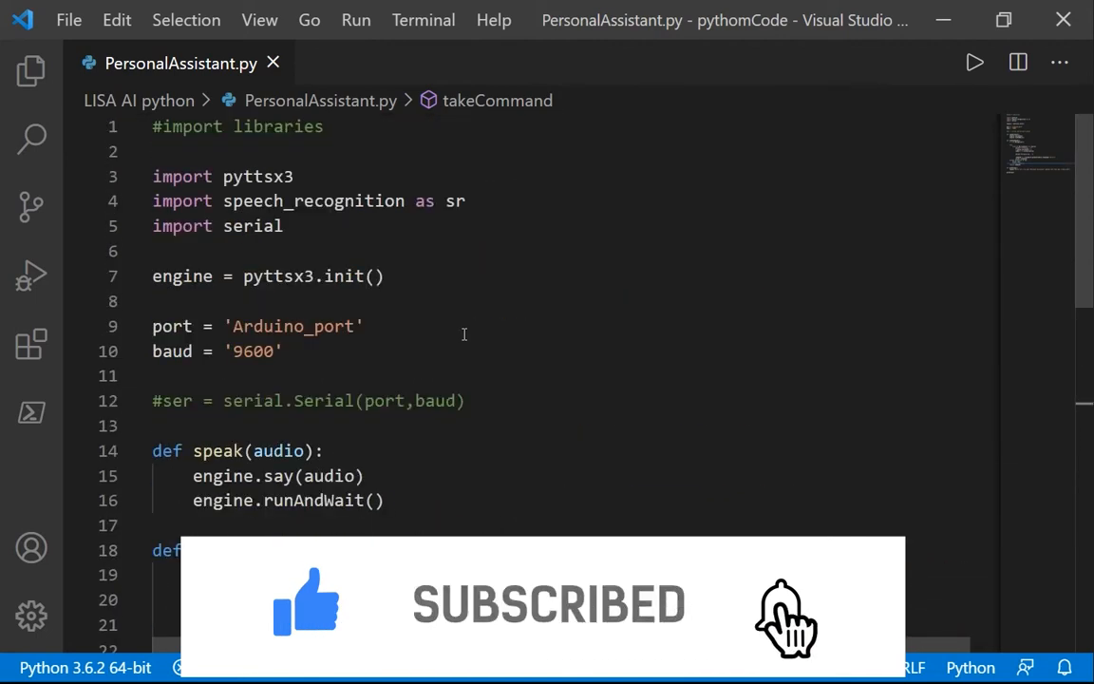
Run the assistant script to test it and dismiss the run output.
{"action": "scroll", "scroll_direction": "down", "scroll_amount": 3}
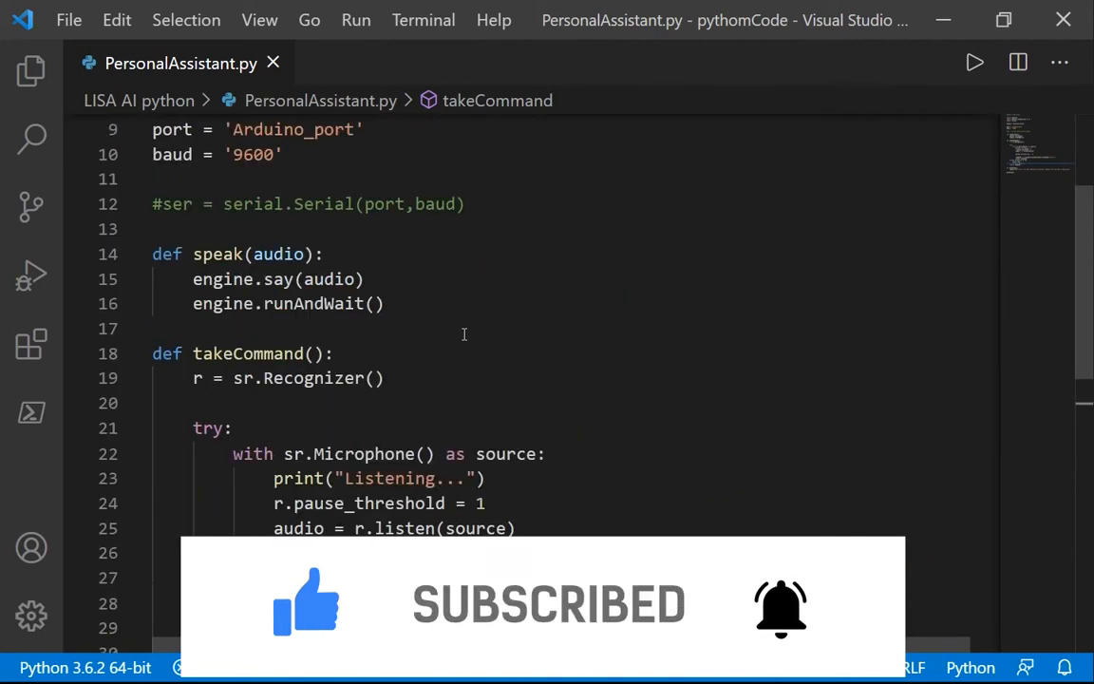
{"action": "scroll", "scroll_direction": "down", "scroll_amount": 3}
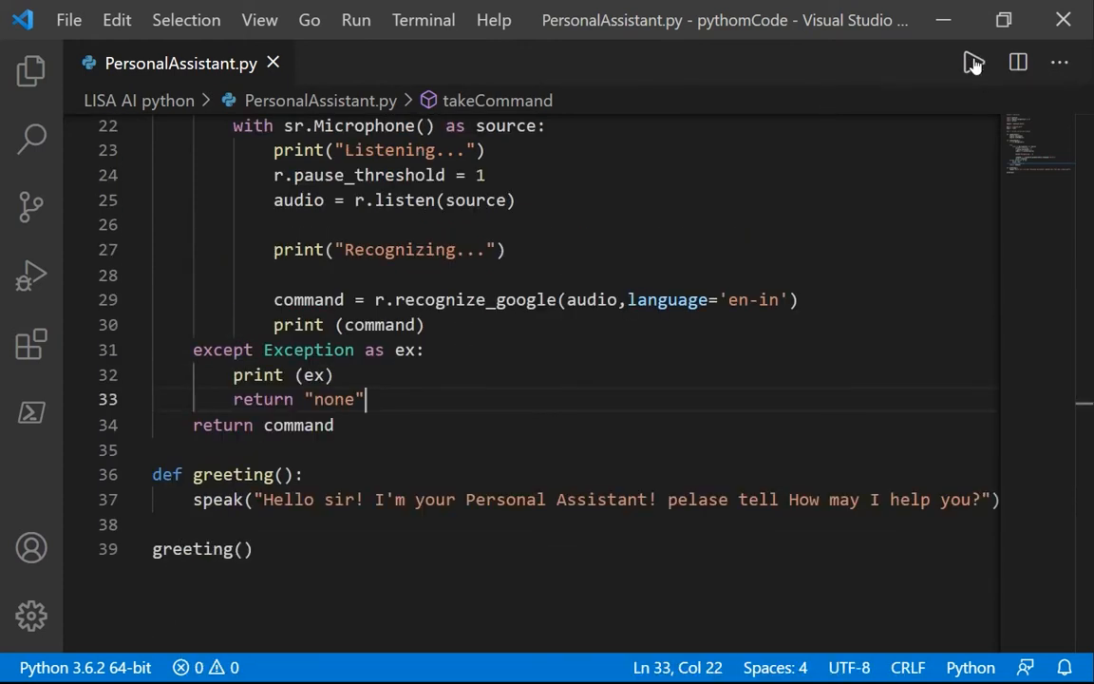
{"action": "left_click", "coordinate": [974, 62]}
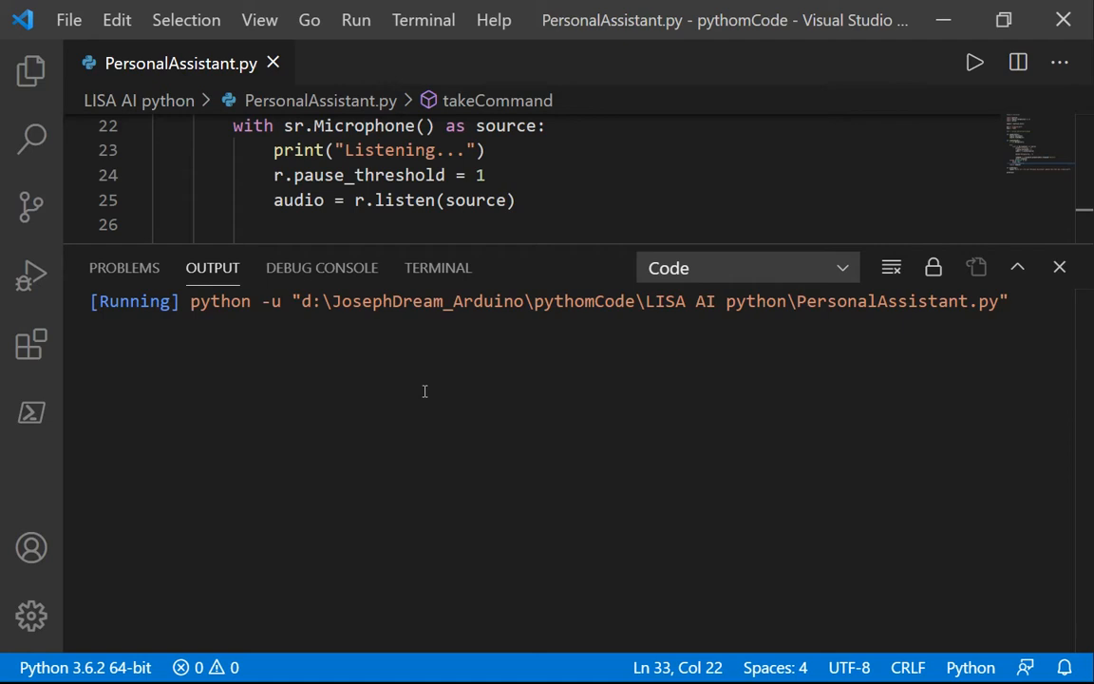
{"action": "mouse_move", "coordinate": [445, 388]}
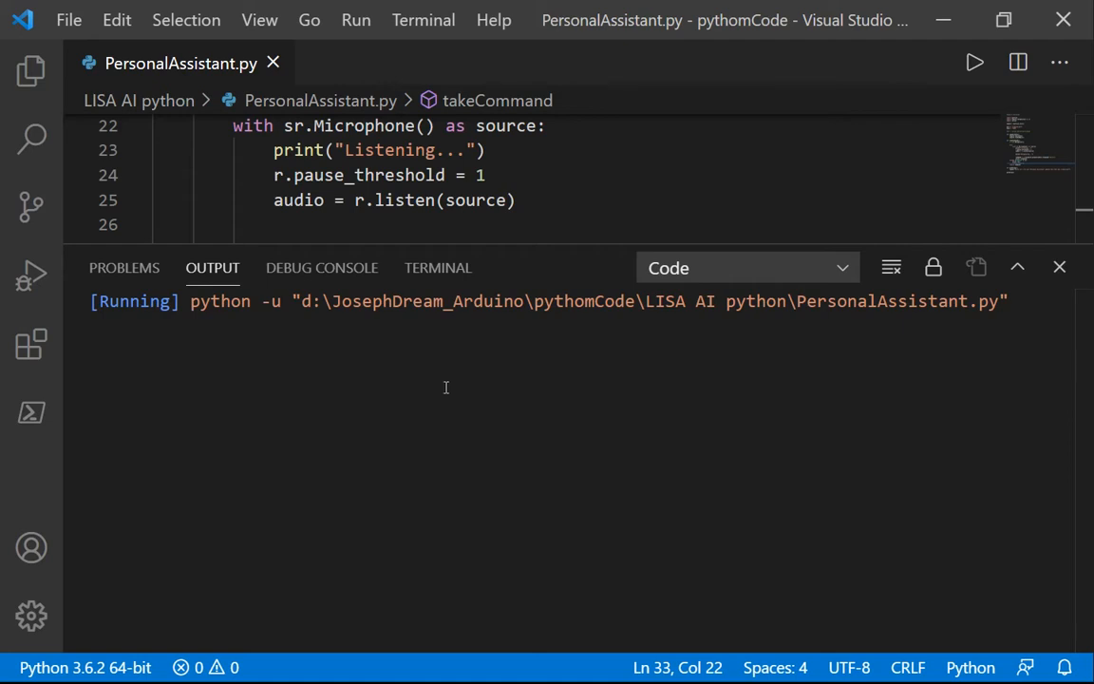
{"action": "mouse_move", "coordinate": [492, 378]}
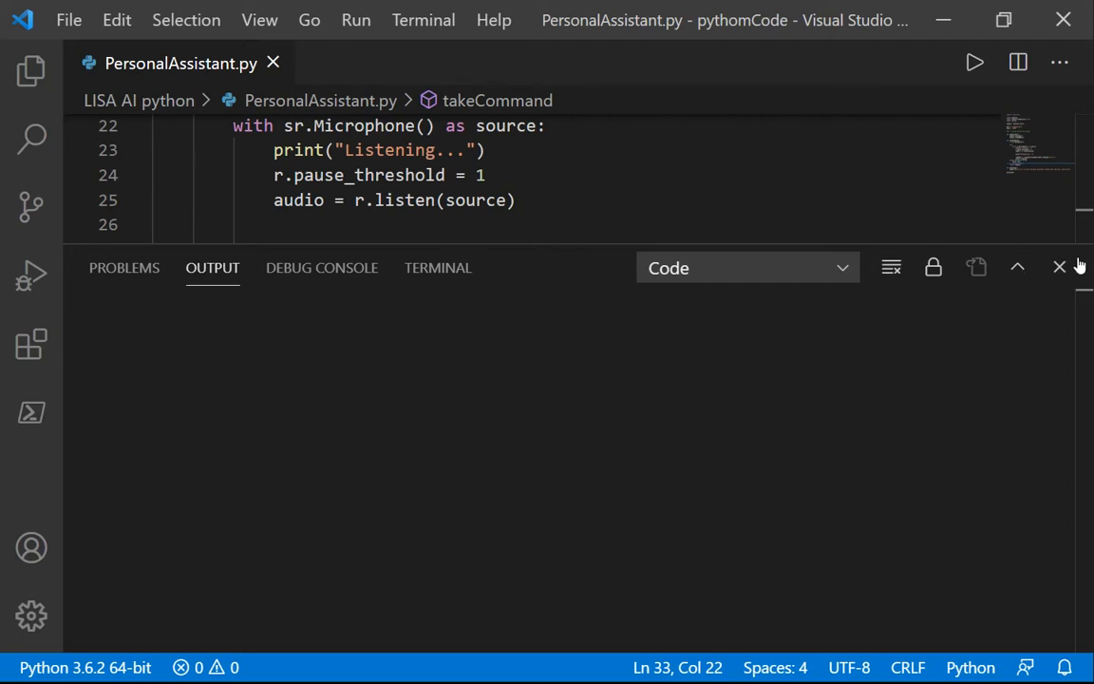
{"action": "left_click", "coordinate": [1060, 267]}
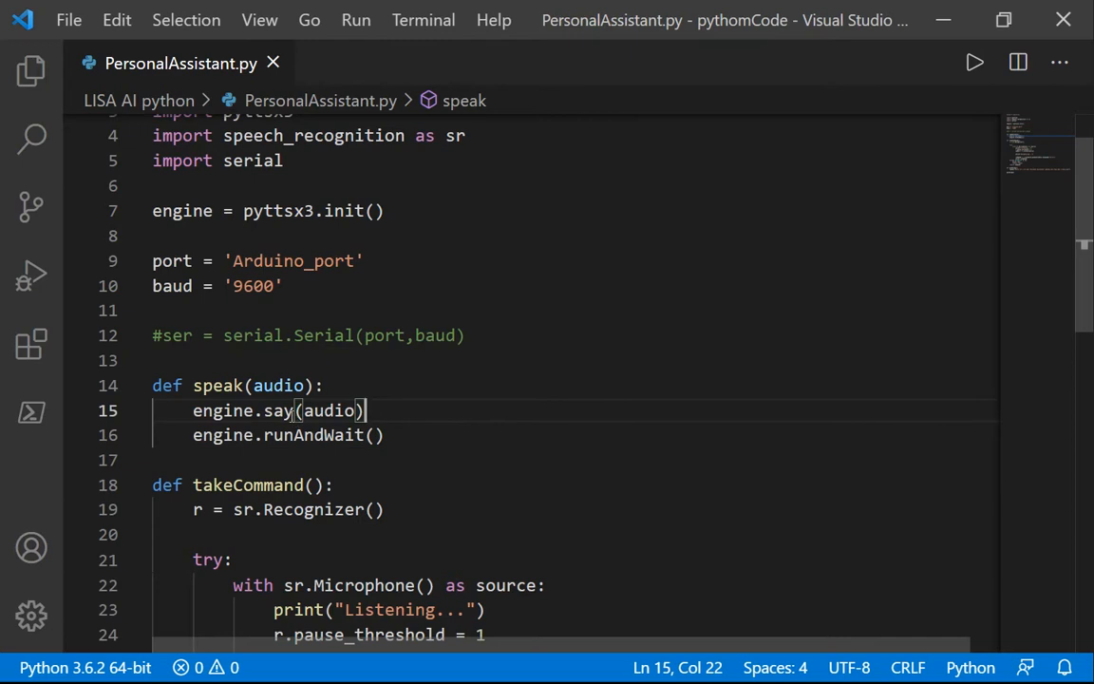
In speak(), add rate = engine.getProperty("rate") and engine.setProperty("rate",140).
{"action": "key", "text": "Enter"}
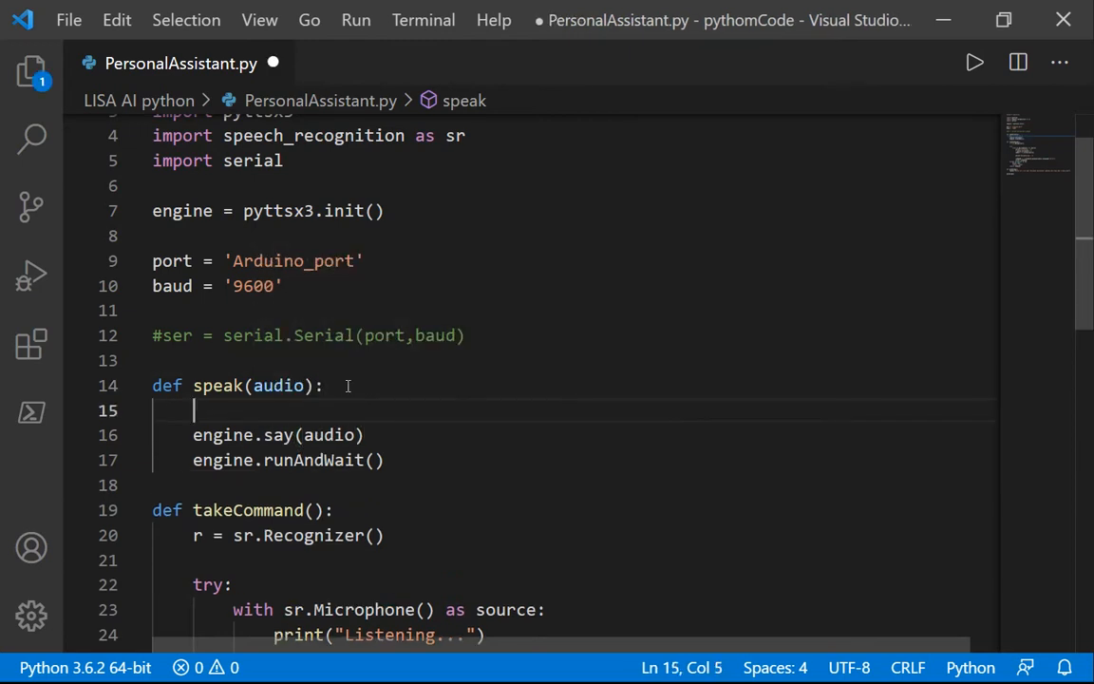
{"action": "type", "text": "rate ="}
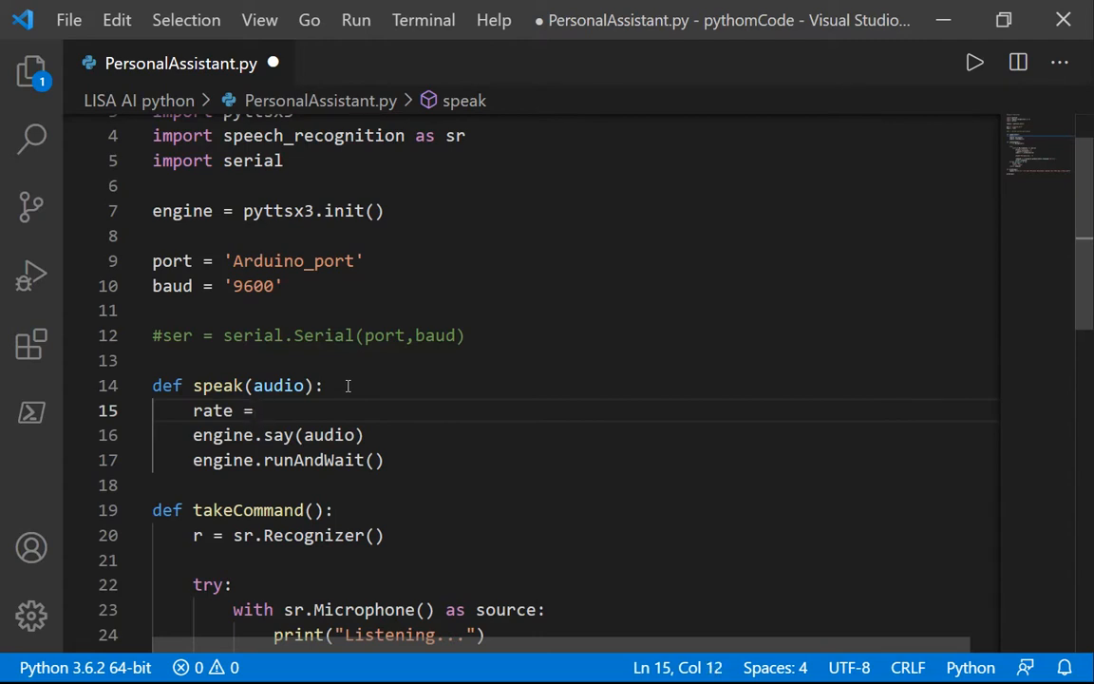
{"action": "type", "text": "engine.getProperty"}
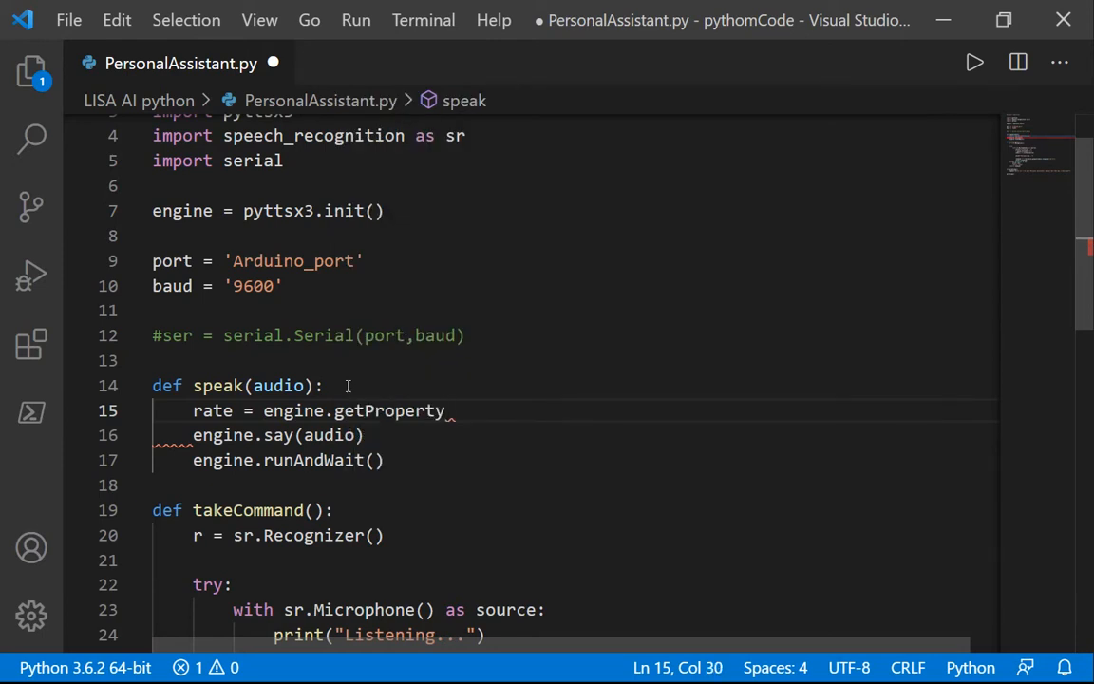
{"action": "type", "text": "("}
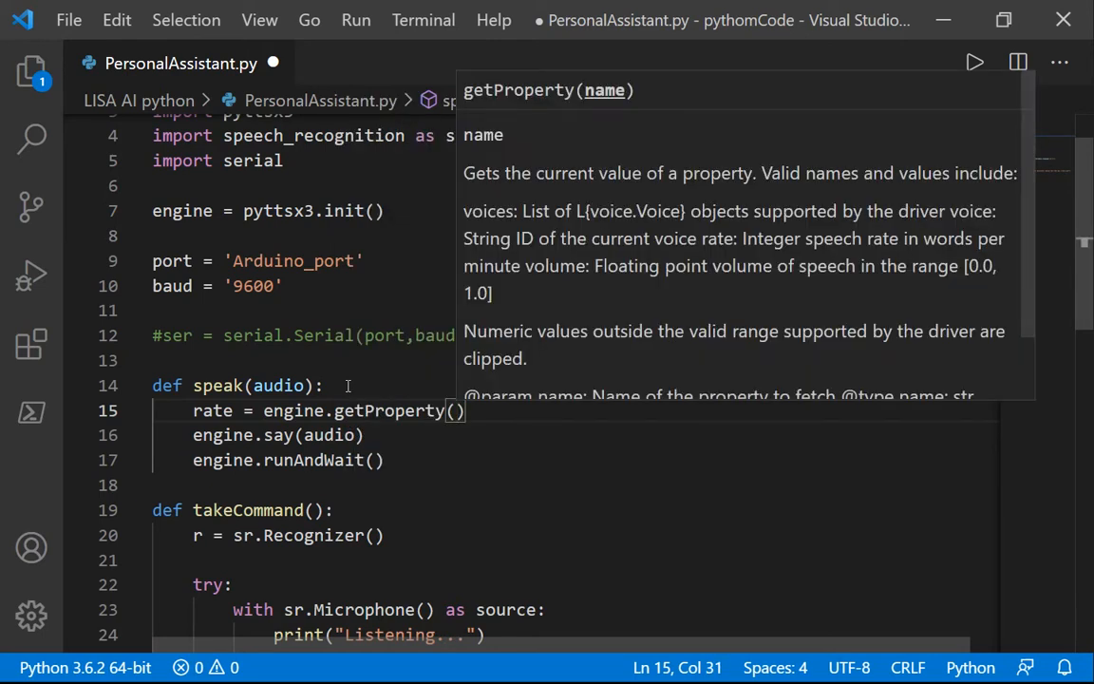
{"action": "type", "text": "\"rate"}
{"action": "type", "text": "eng"}
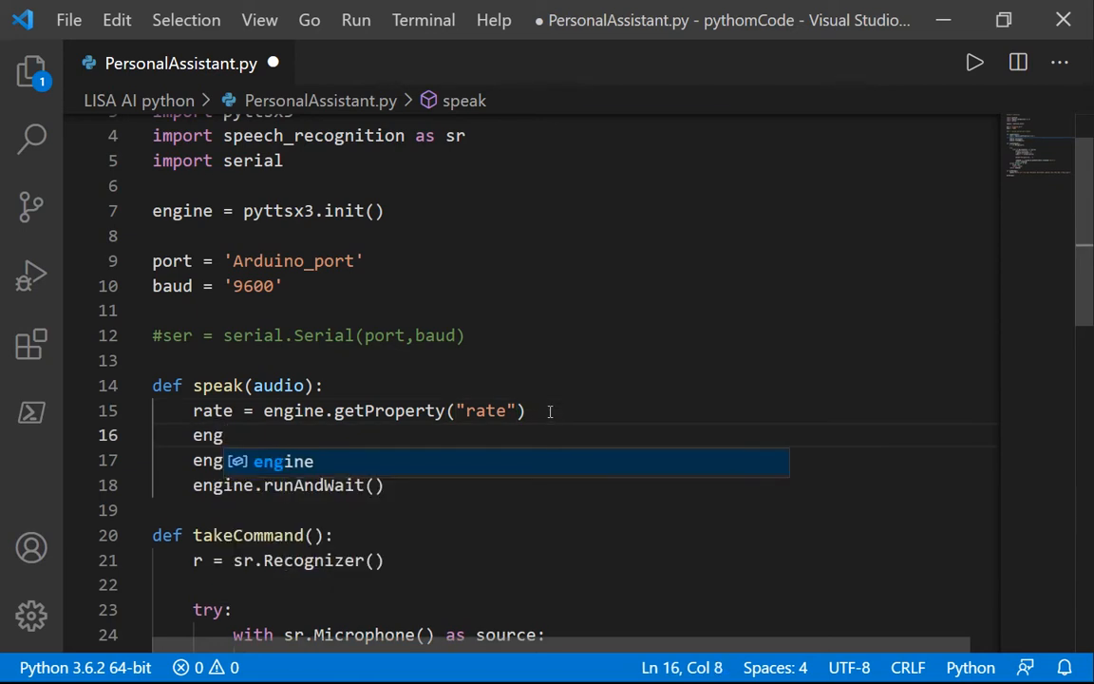
{"action": "key", "text": "Tab"}
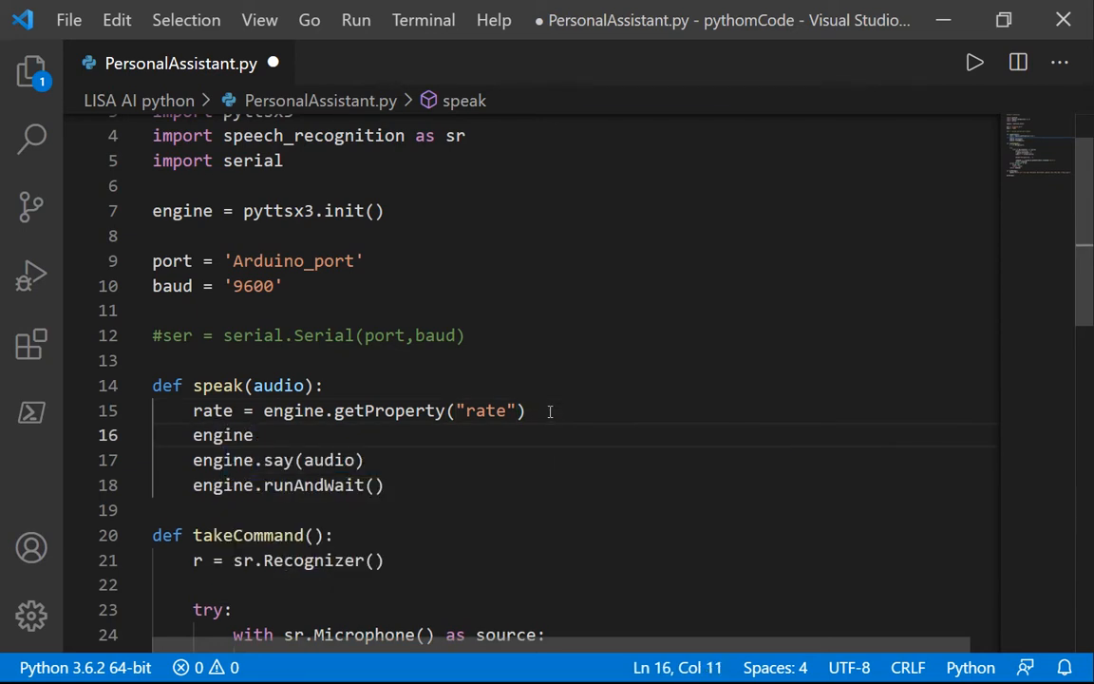
{"action": "type", "text": ".setProperty"}
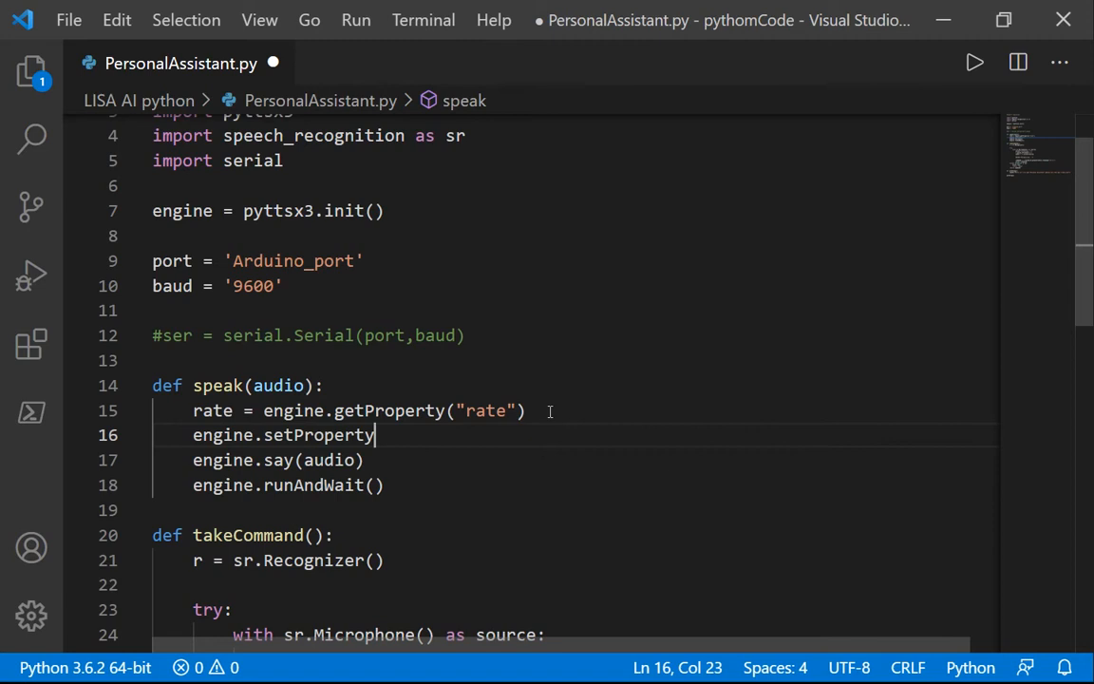
{"action": "type", "text": "("}
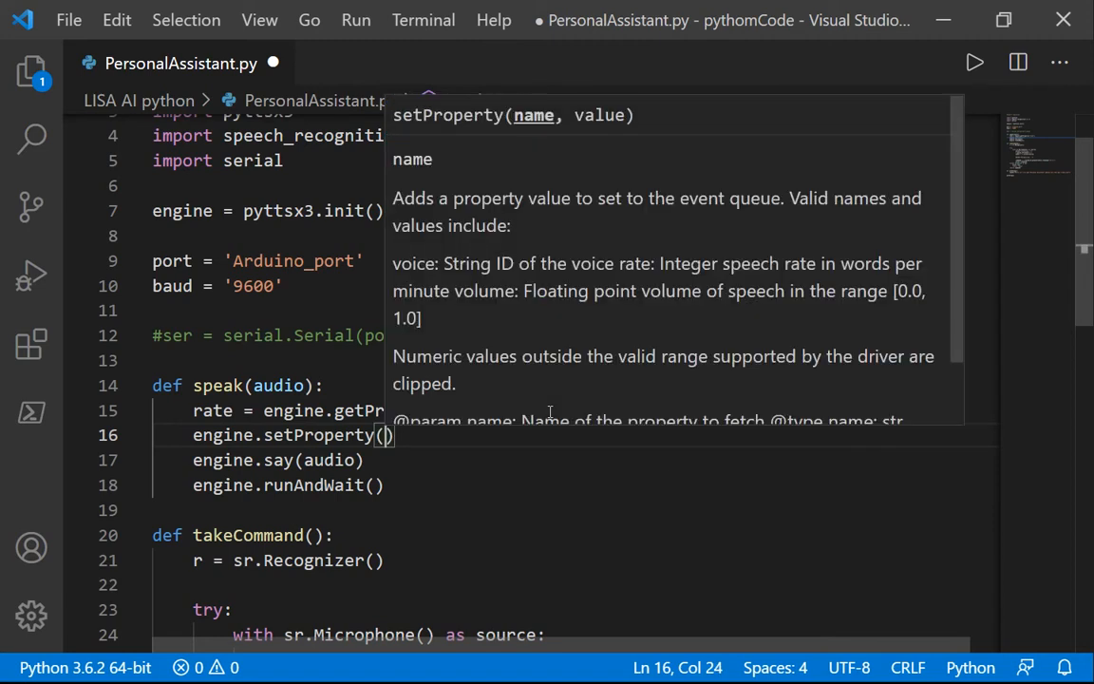
{"action": "type", "text": "\""}
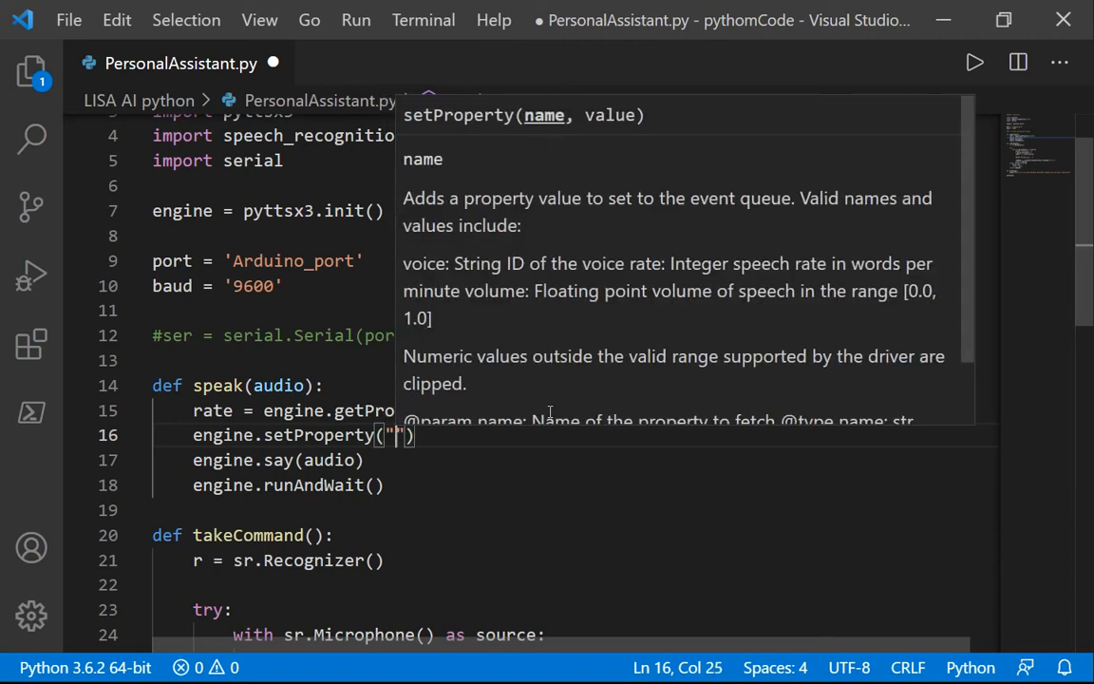
{"action": "type", "text": "rate"}
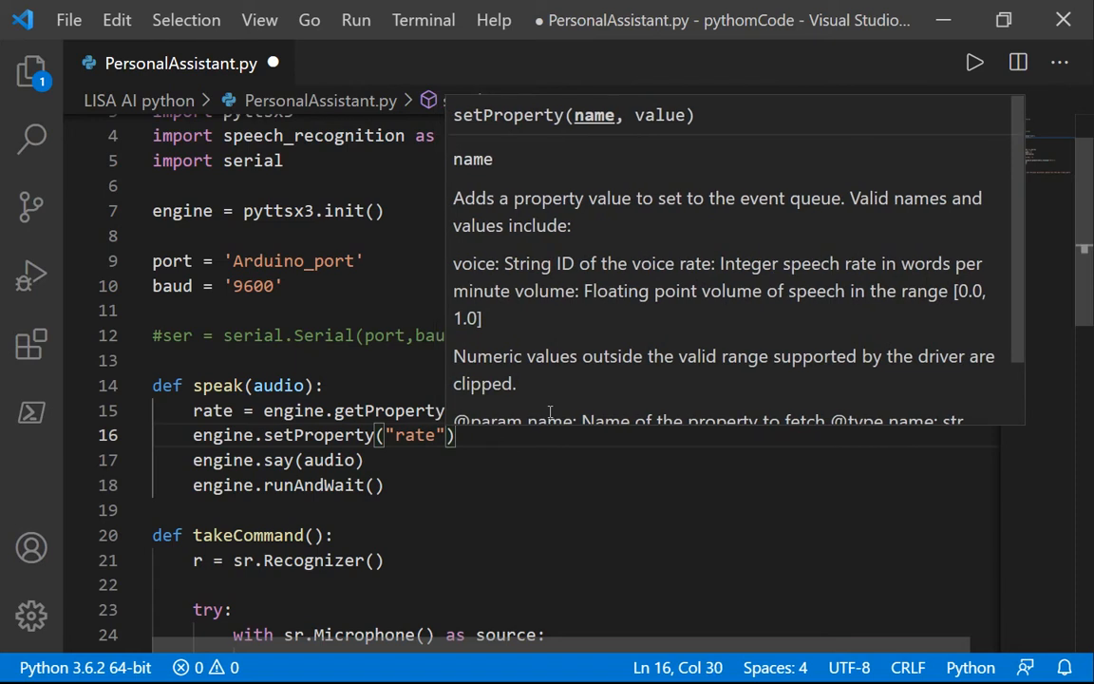
{"action": "type", "text": ","}
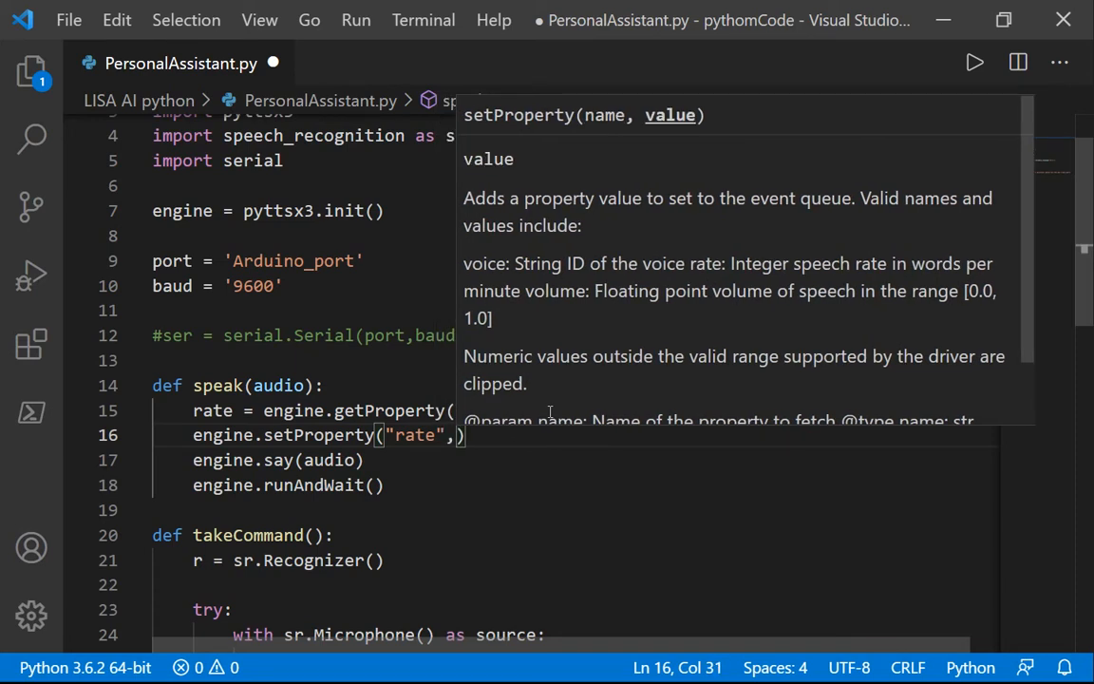
{"action": "type", "text": "140"}
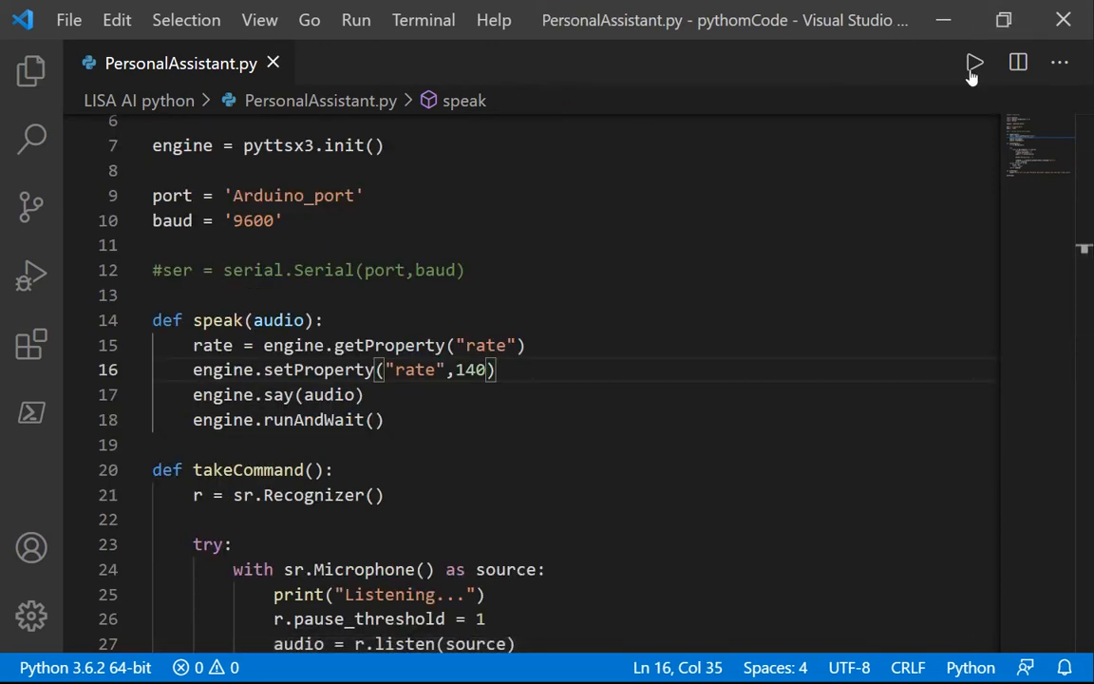
Run the script with the new speech rate, then change the rate to 185.
{"action": "left_click", "coordinate": [974, 63]}
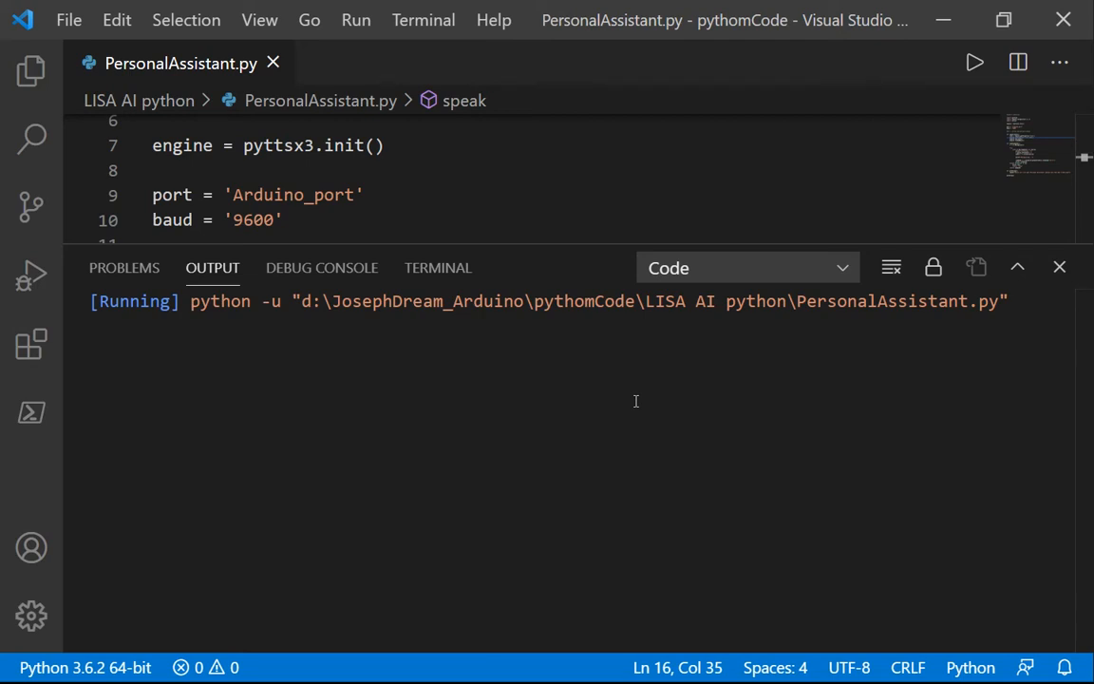
{"action": "mouse_move", "coordinate": [561, 375]}
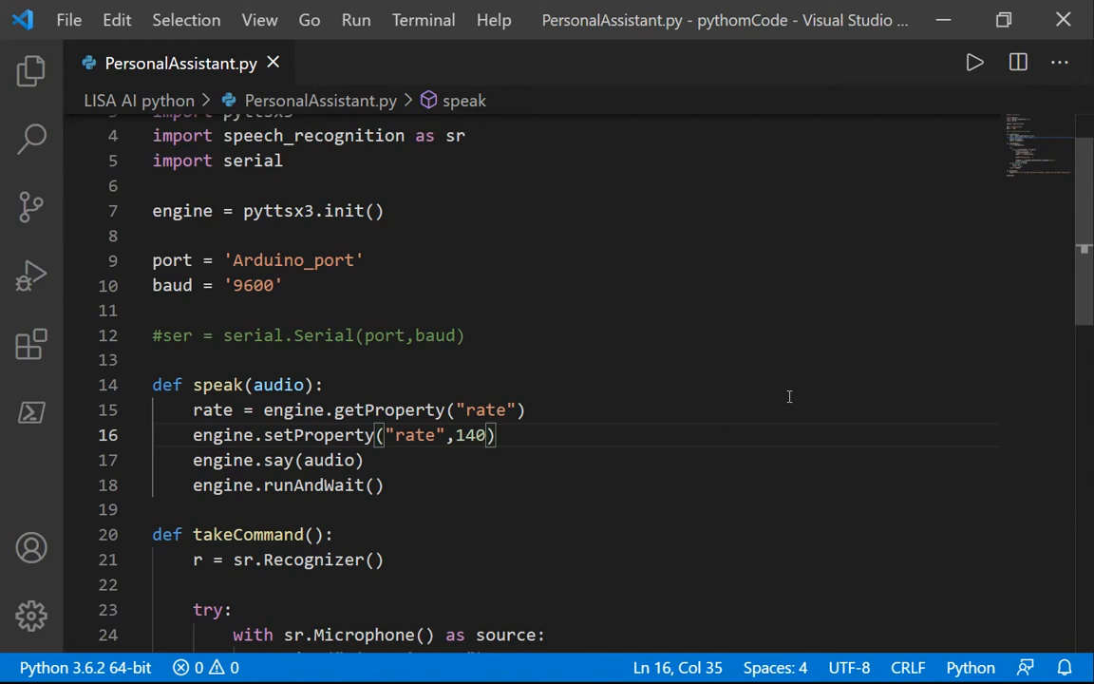
{"action": "type", "text": "185"}
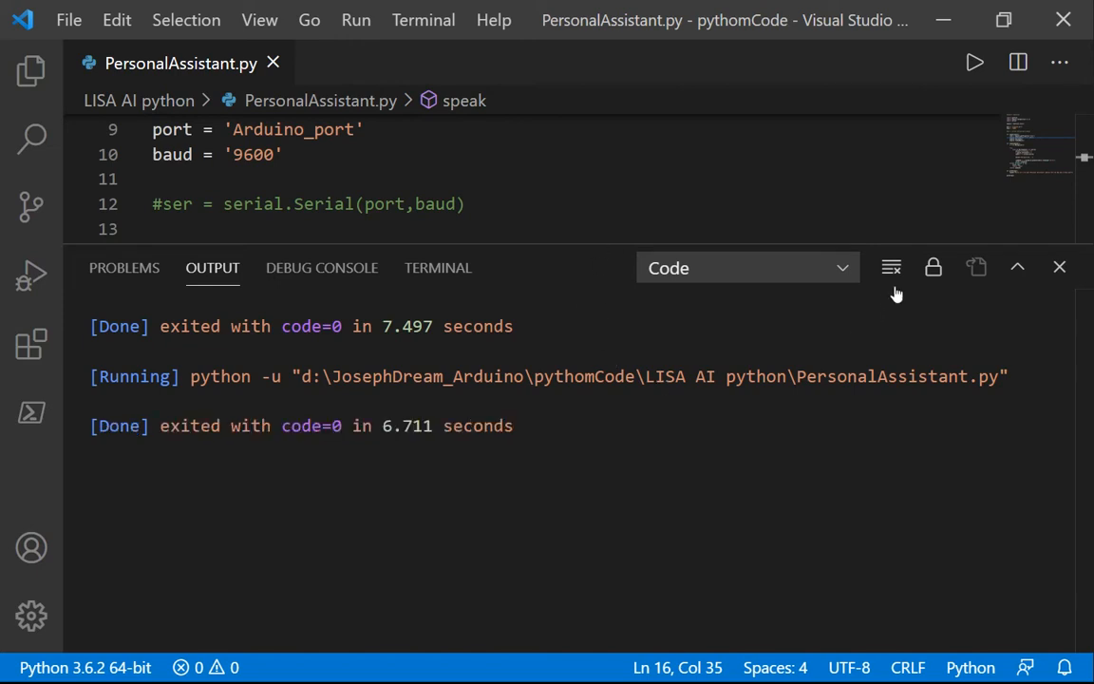
{"action": "left_click", "coordinate": [1059, 267]}
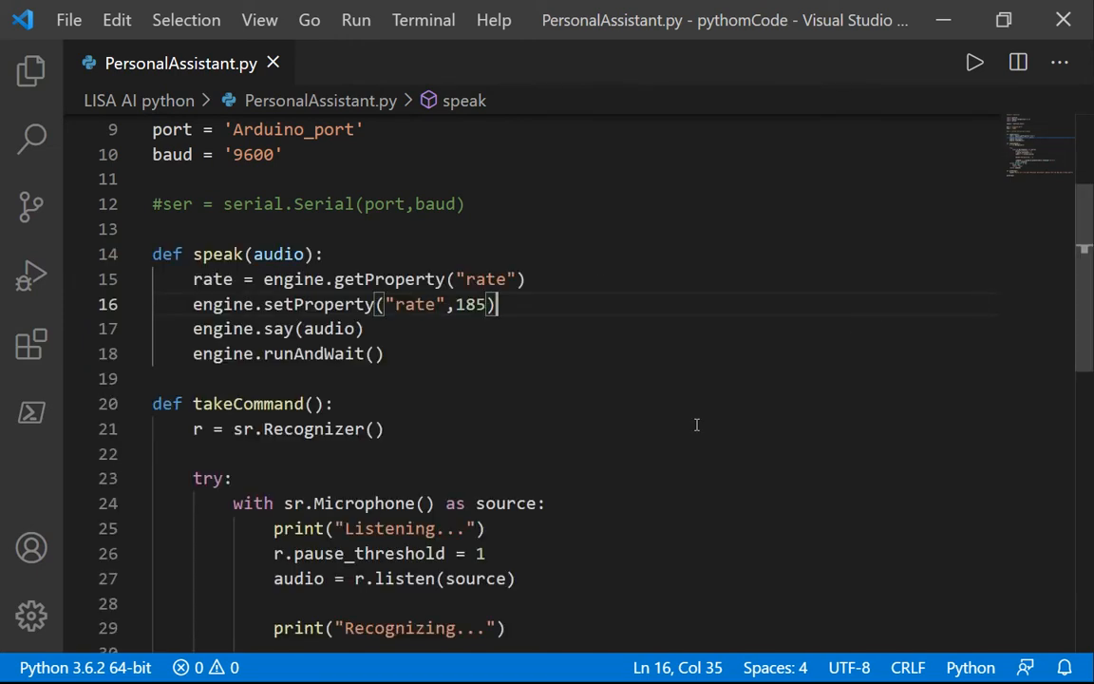
{"action": "scroll", "scroll_direction": "down", "scroll_amount": 3}
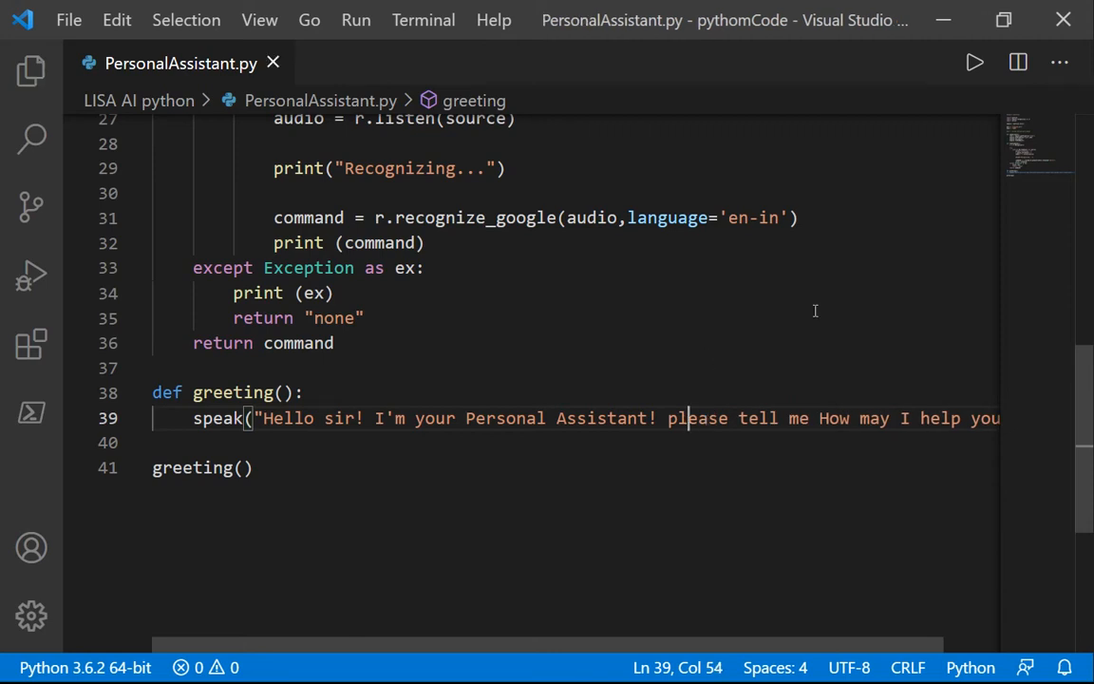
Run the script to test the greeting and close the run results.
{"action": "left_click", "coordinate": [974, 61]}
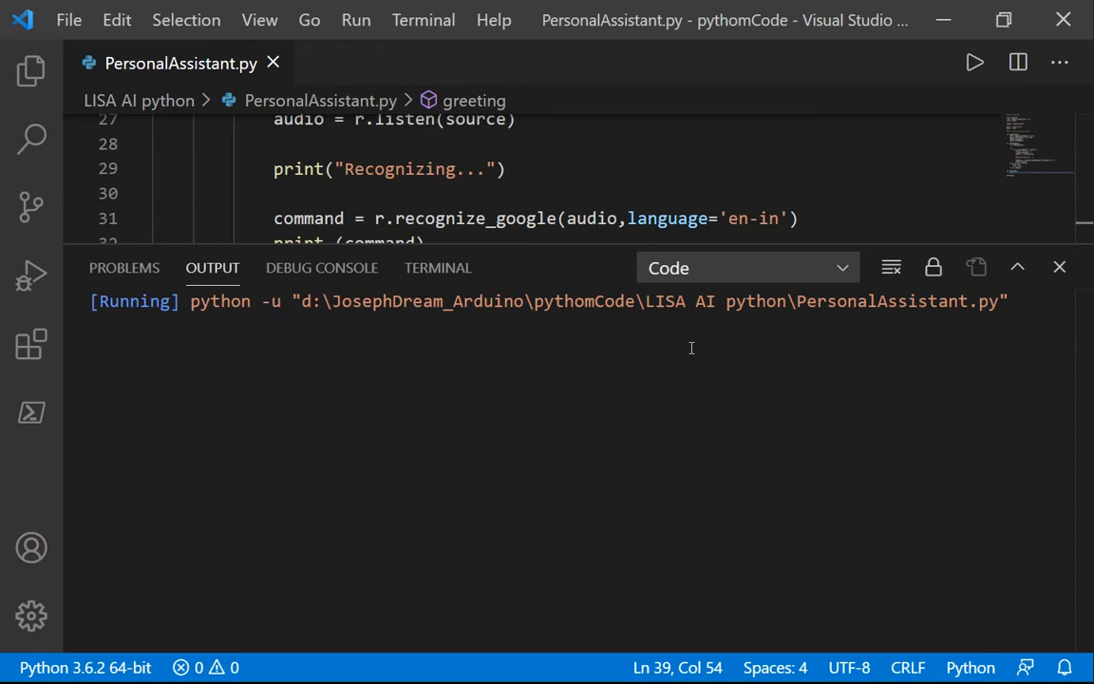
{"action": "mouse_move", "coordinate": [682, 347]}
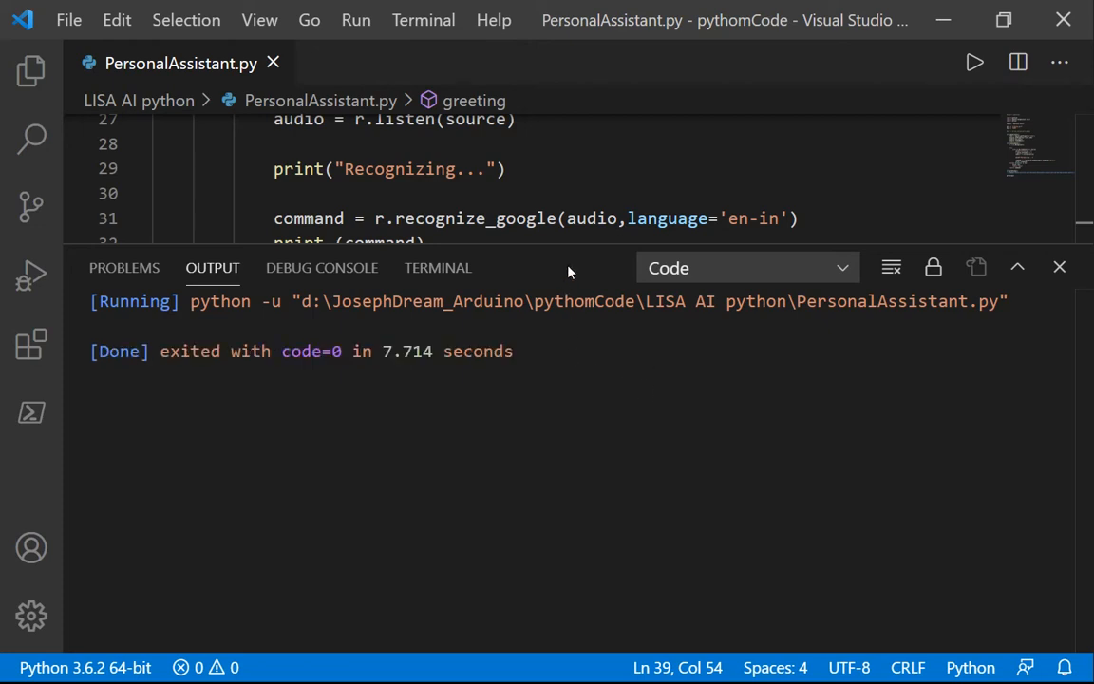
{"action": "left_click", "coordinate": [1059, 267]}
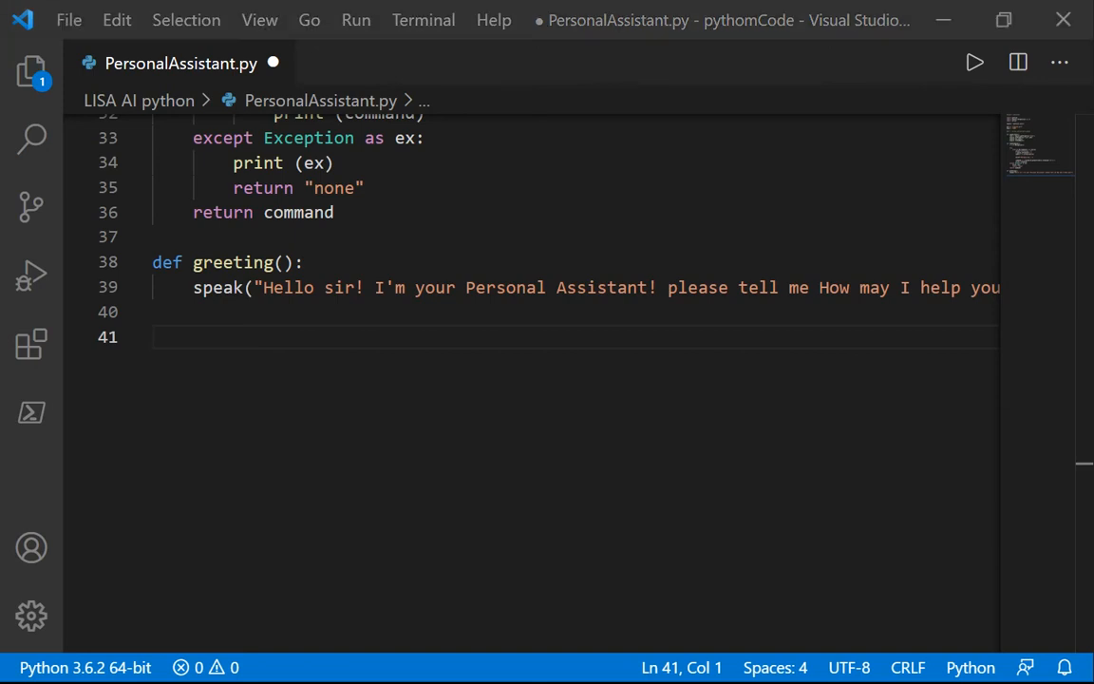
Add an if __name__ == "__main__": guard that calls greeting().
{"action": "left_click", "coordinate": [420, 336]}
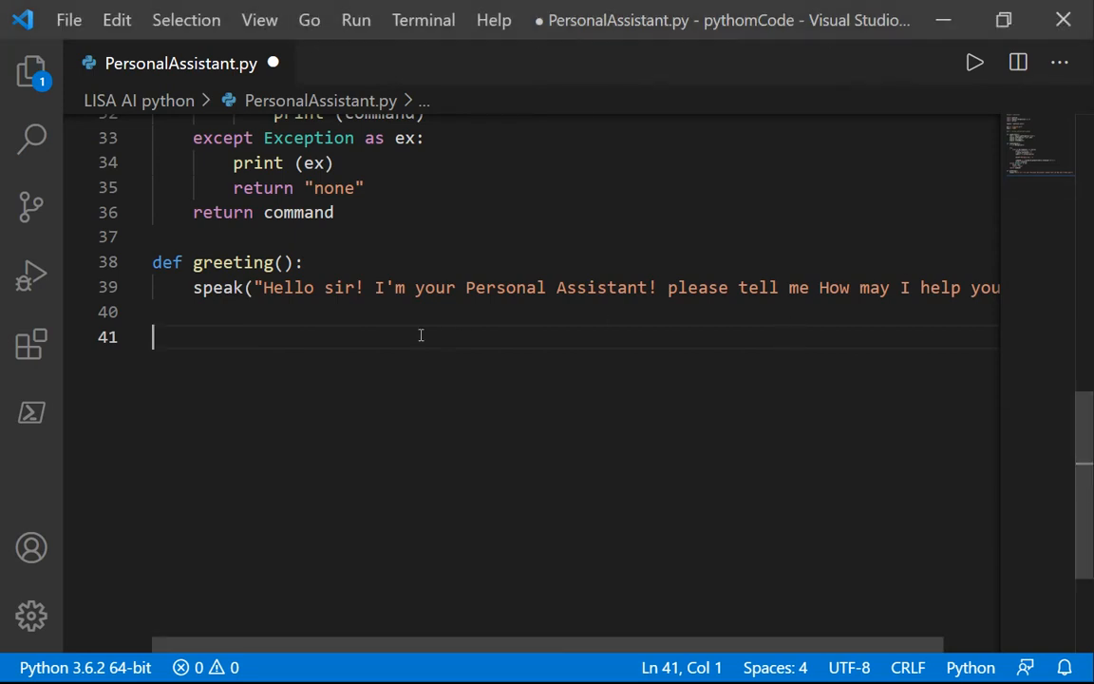
{"action": "type", "text": "if"}
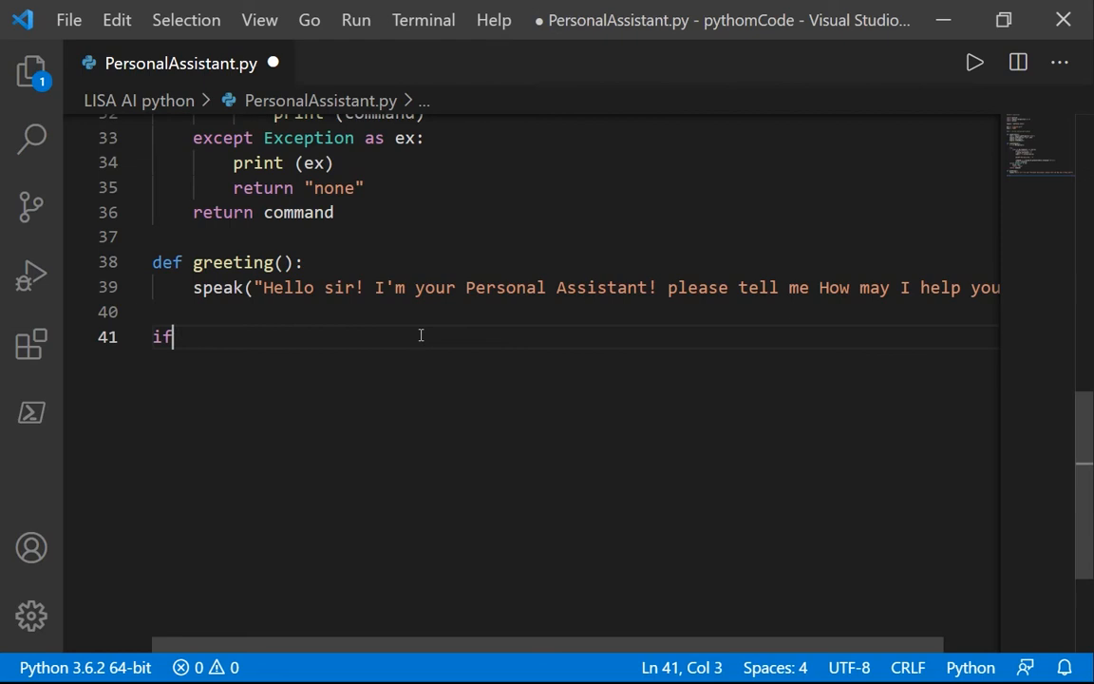
{"action": "type", "text": "__name__ ="}
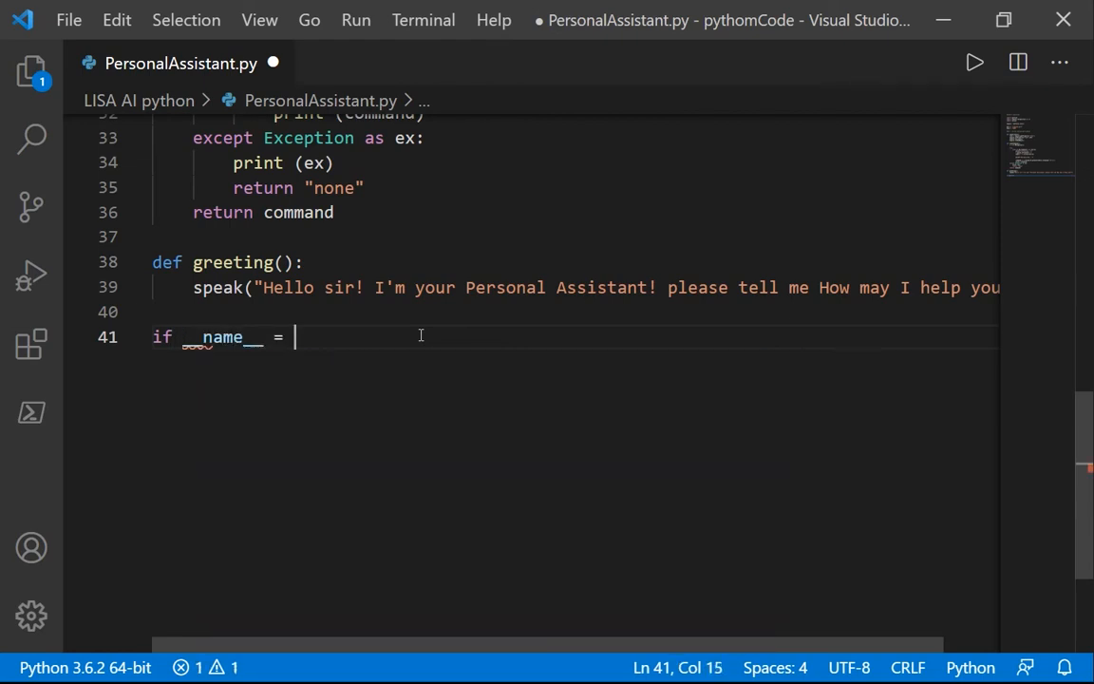
{"action": "type", "text": "\"\""}
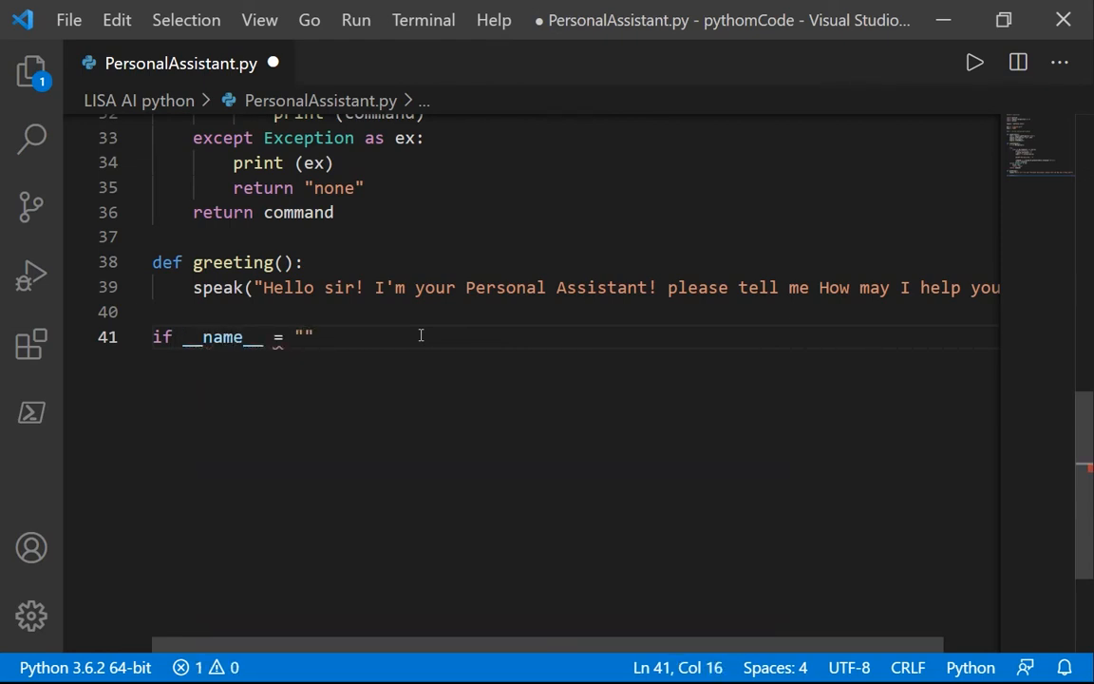
{"action": "type", "text": "__main__"}
{"action": "type", "text": "g"}
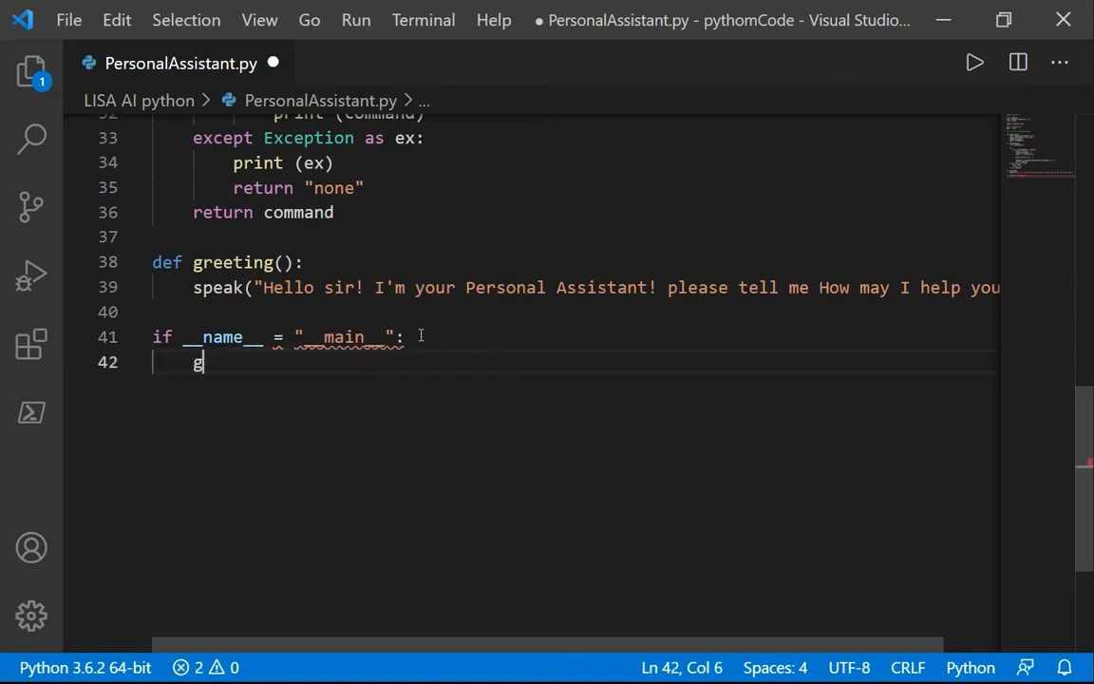
{"action": "type", "text": "reeting()"}
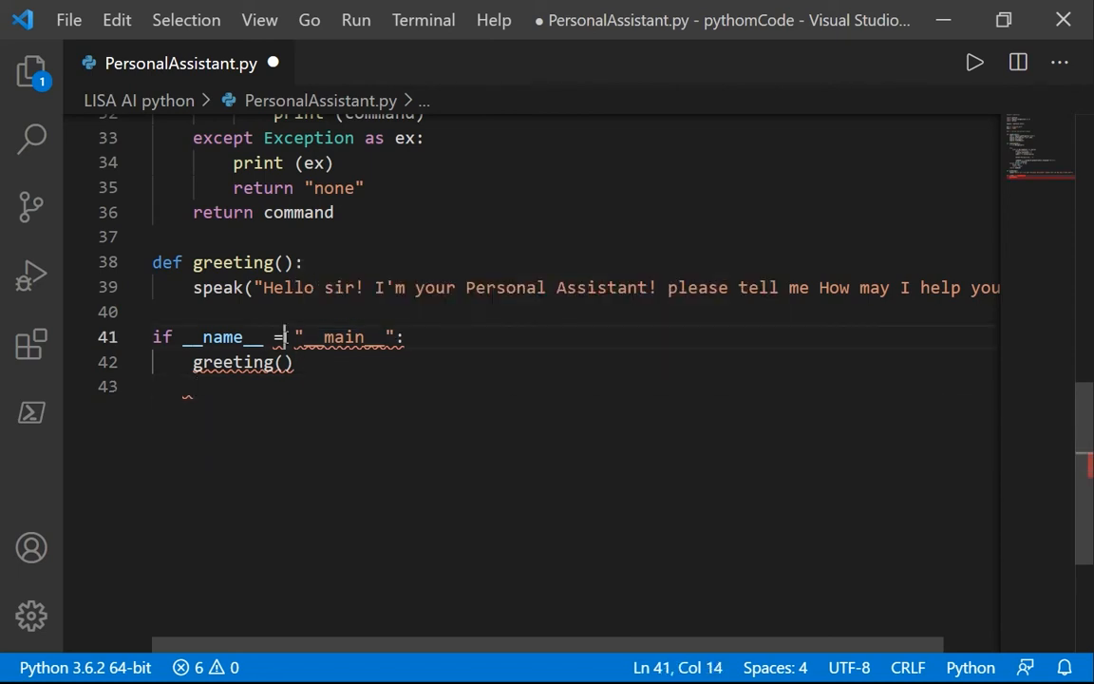
Add a while True loop assigning command = takeCommand().lower().
{"action": "type", "text": "="}
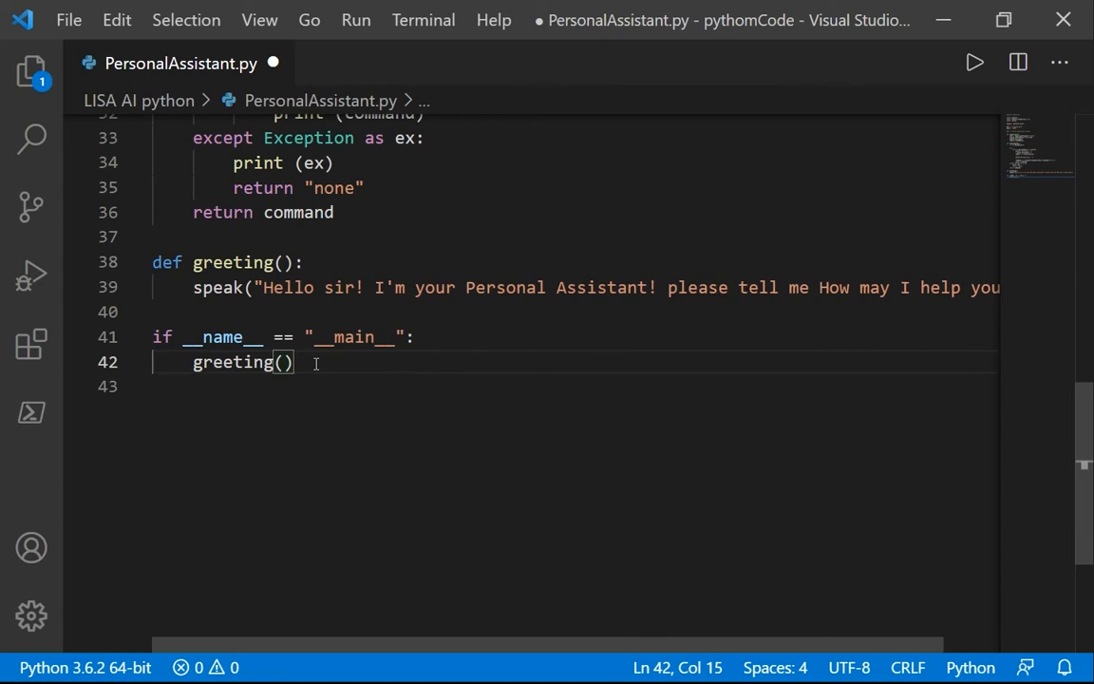
{"action": "type", "text": "while"}
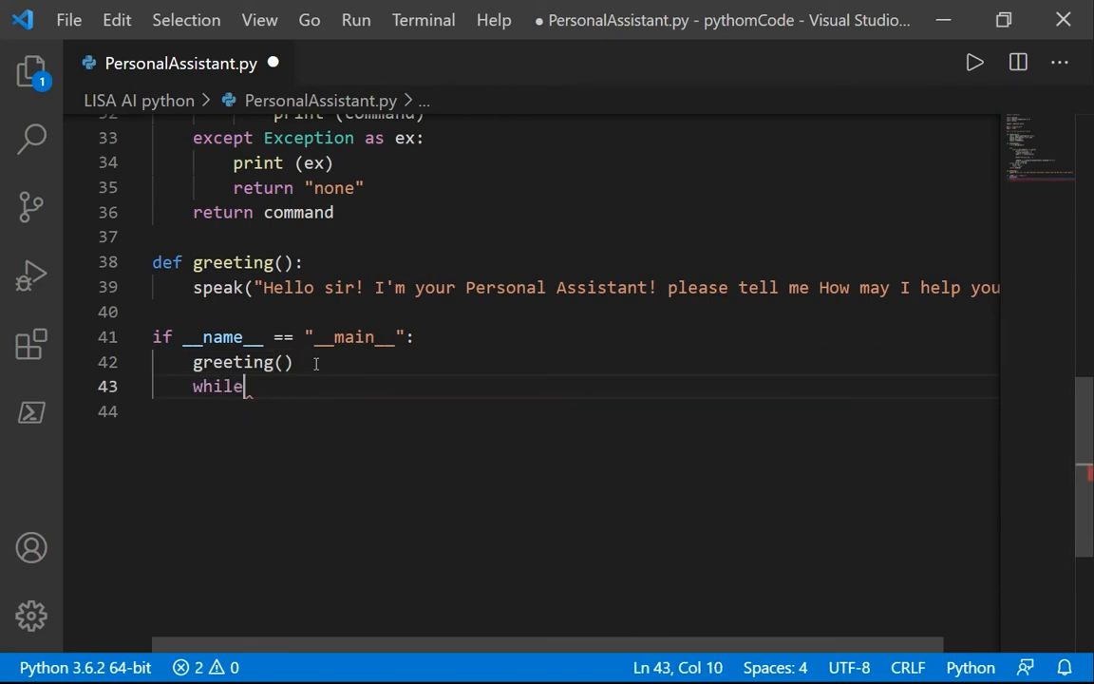
{"action": "type", "text": "True:"}
{"action": "type", "text": "comman"}
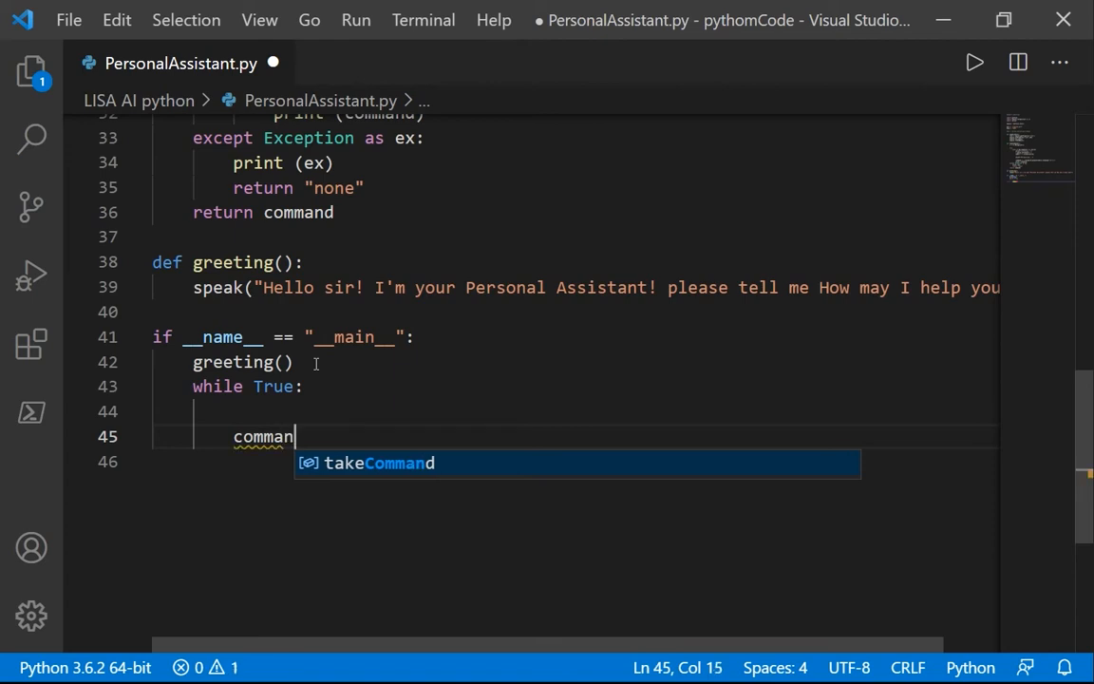
{"action": "type", "text": "="}
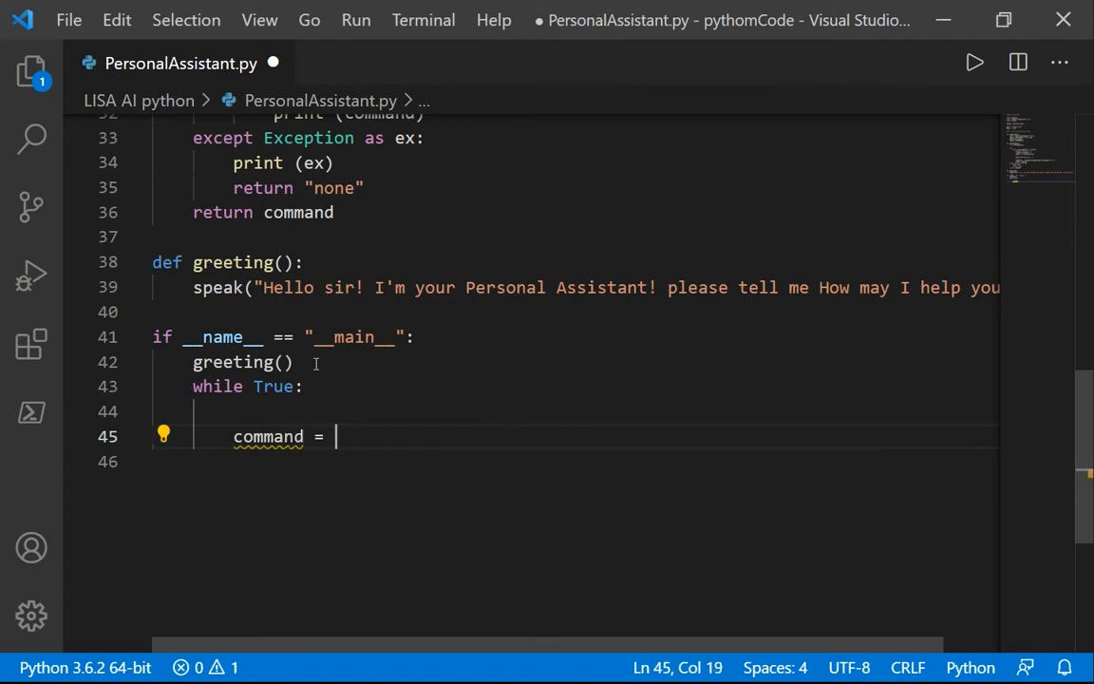
{"action": "type", "text": "takeCommand()"}
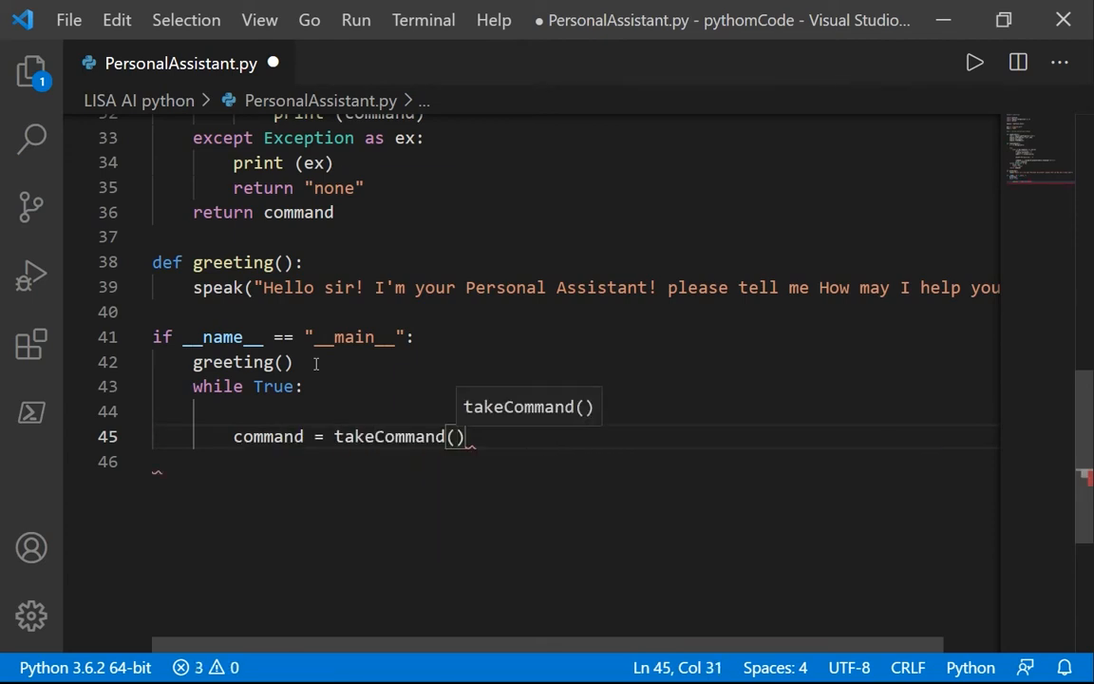
{"action": "type", "text": ".lower()"}
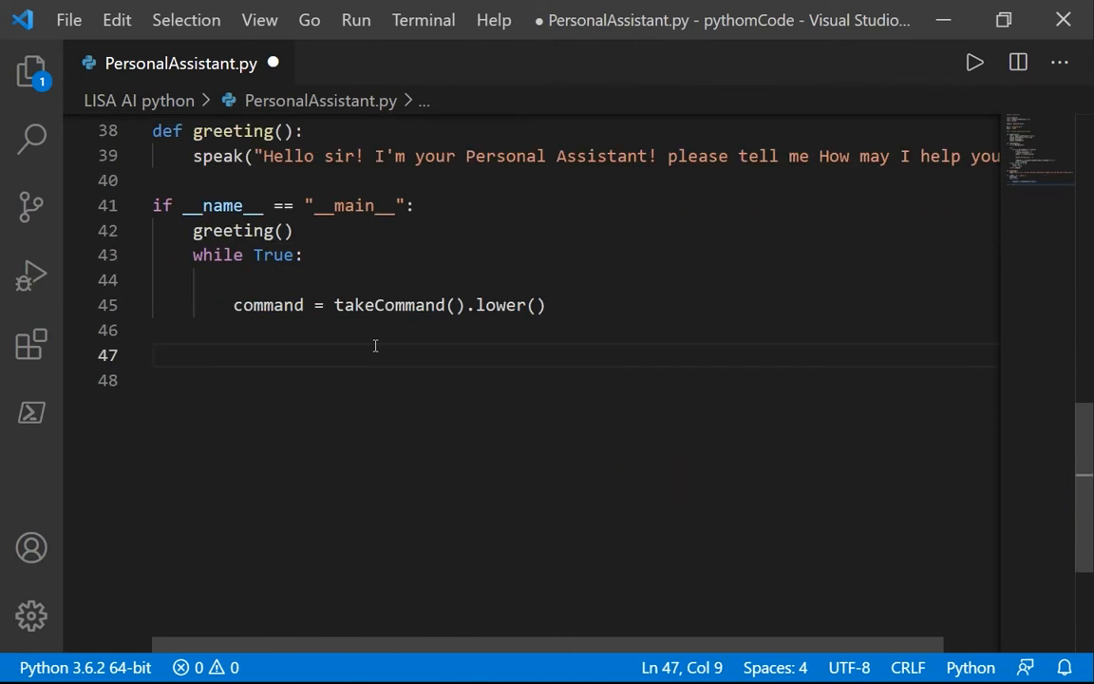
Add an if 'on the lamp' branch that speaks "turning on the lamp!".
{"action": "type", "text": "if"}
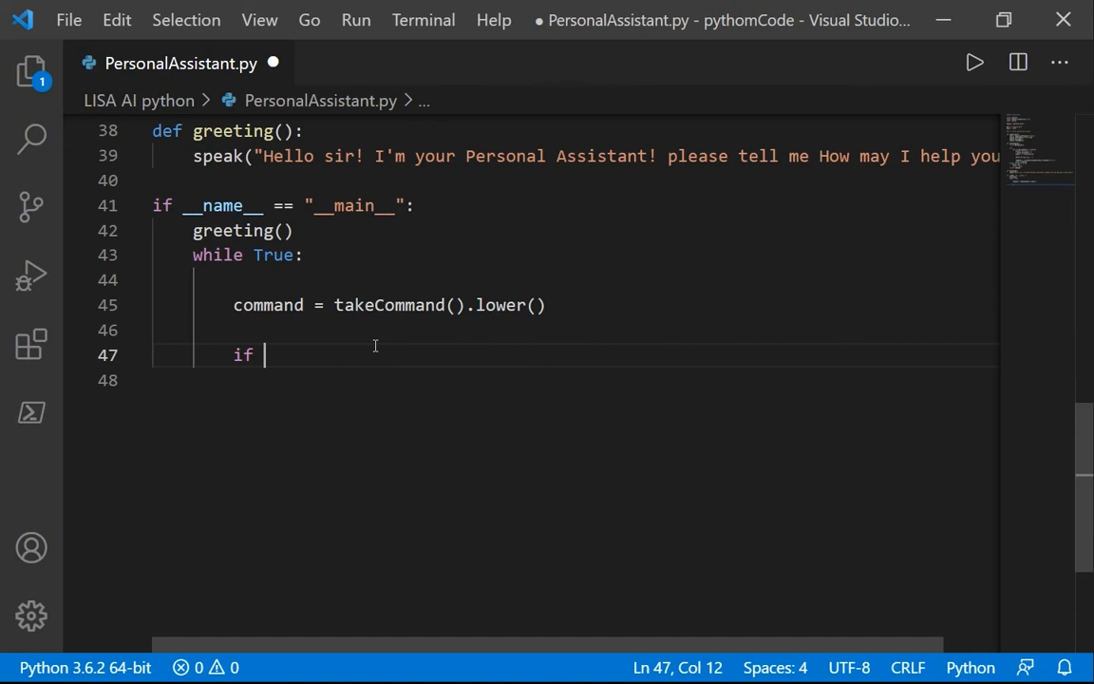
{"action": "type", "text": "'on t"}
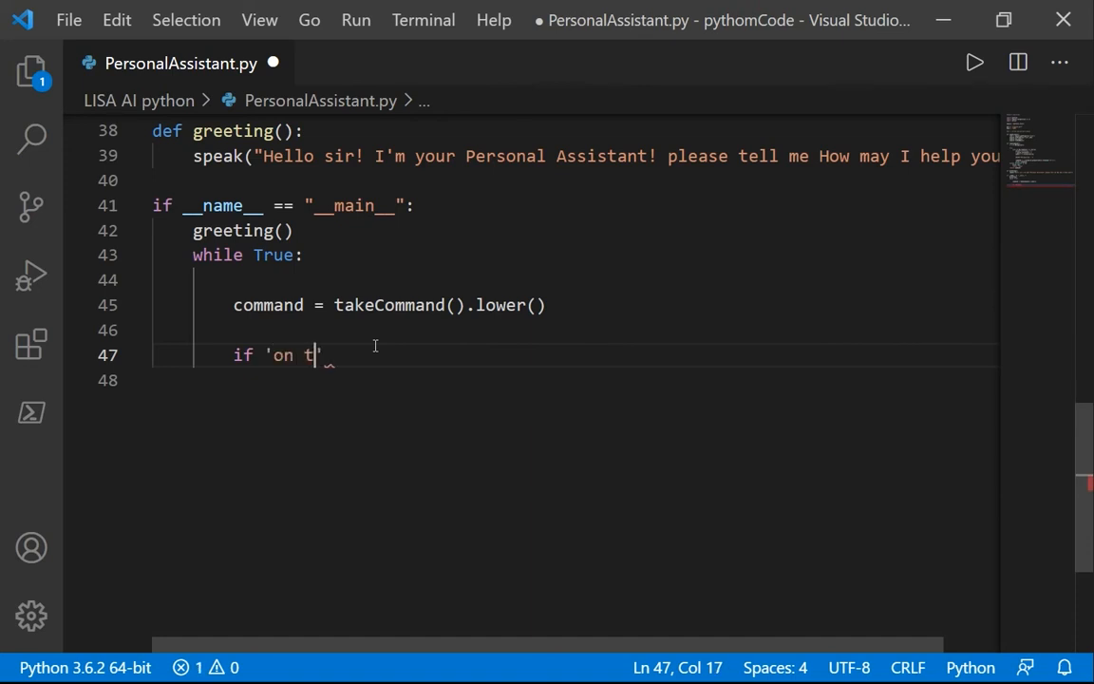
{"action": "type", "text": "he lamp"}
{"action": "type", "text": "speak(\""}
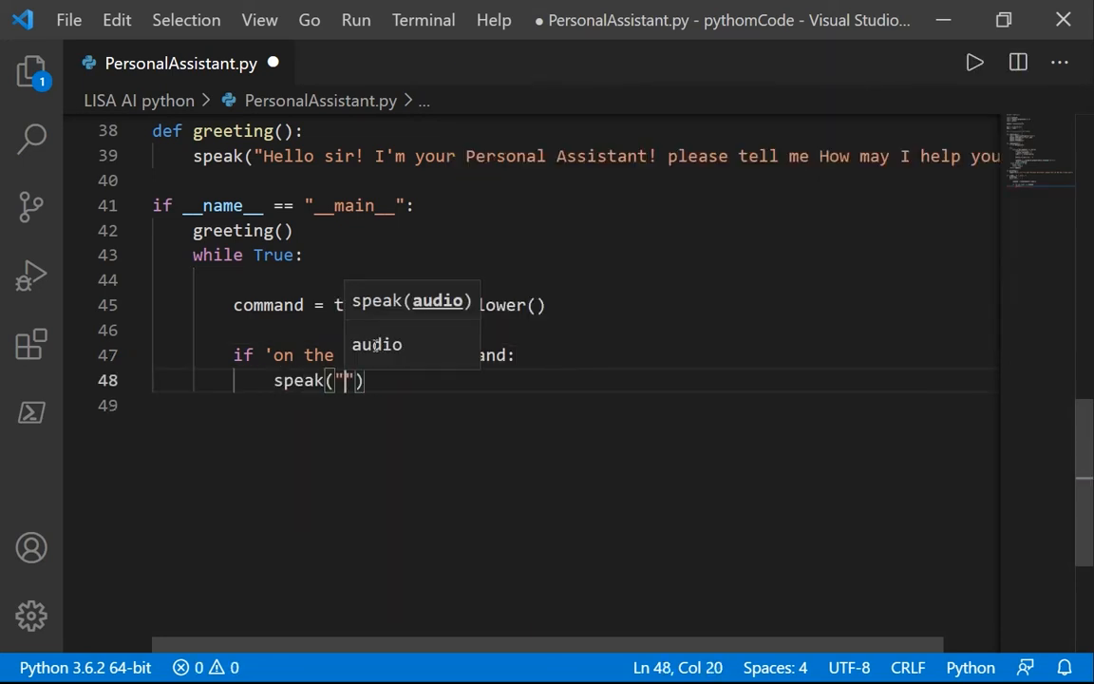
{"action": "type", "text": "o"}
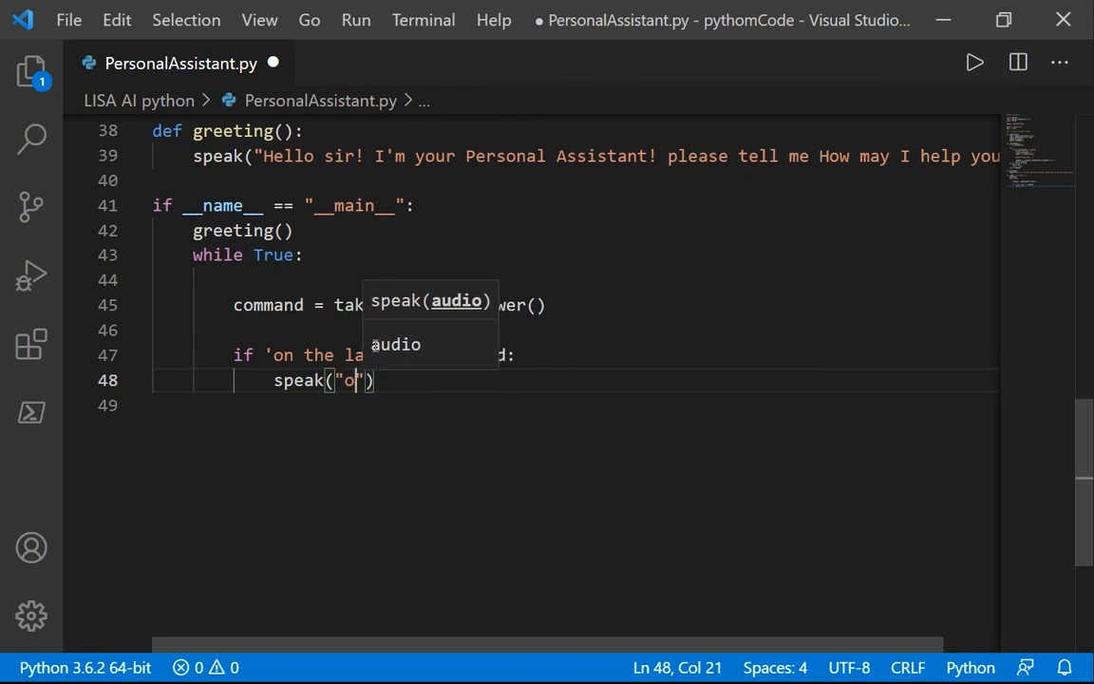
{"action": "type", "text": "urning"}
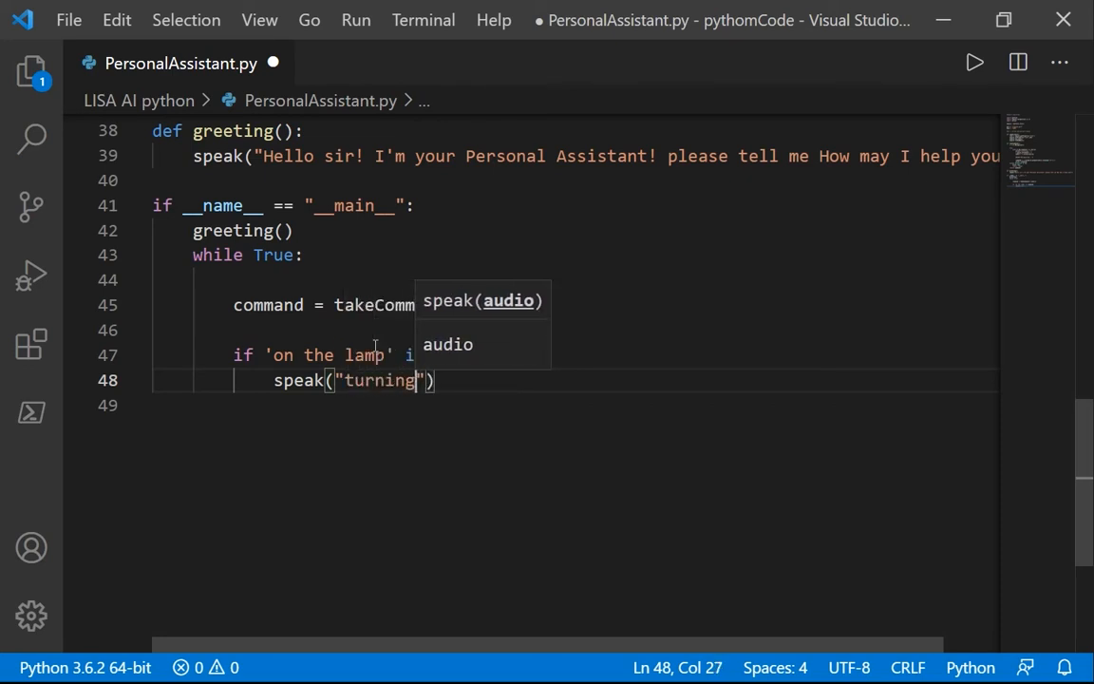
{"action": "type", "text": "on the lamp!"}
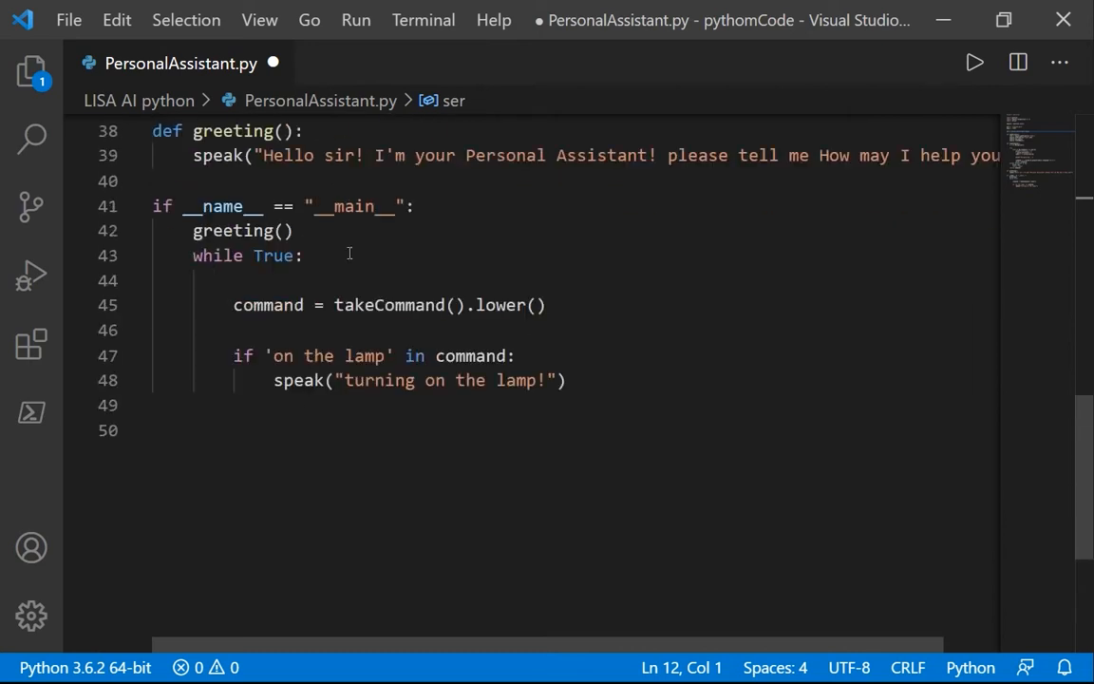
Write b'L' to serial in that branch and begin an elif.
{"action": "type", "text": "ser"}
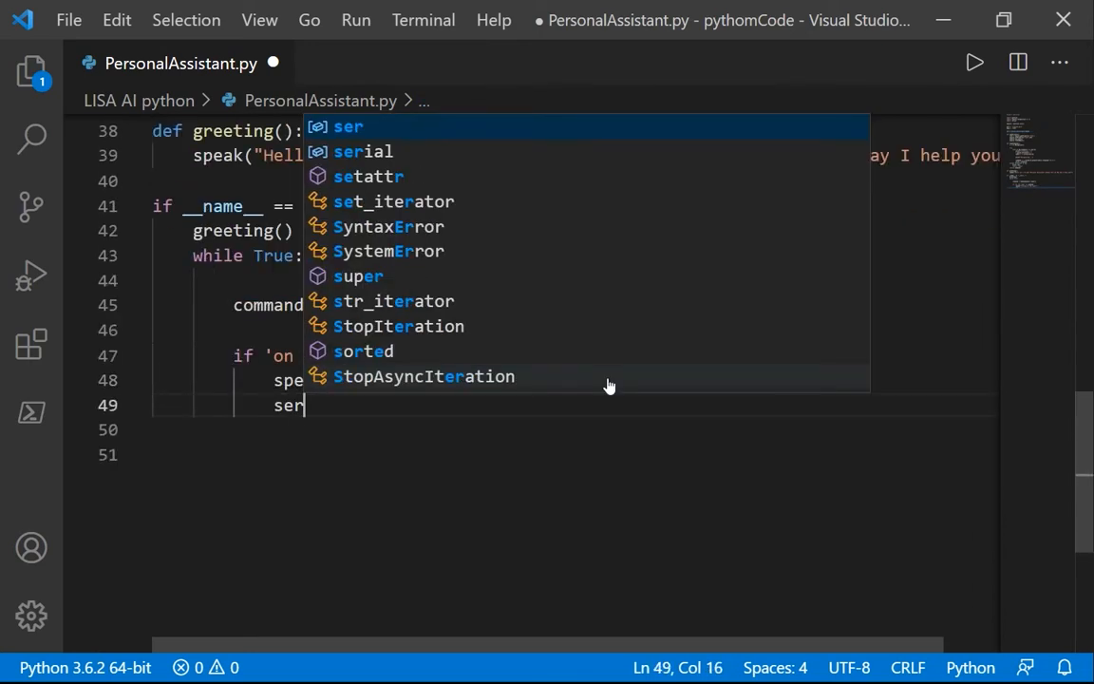
{"action": "type", "text": ".write("}
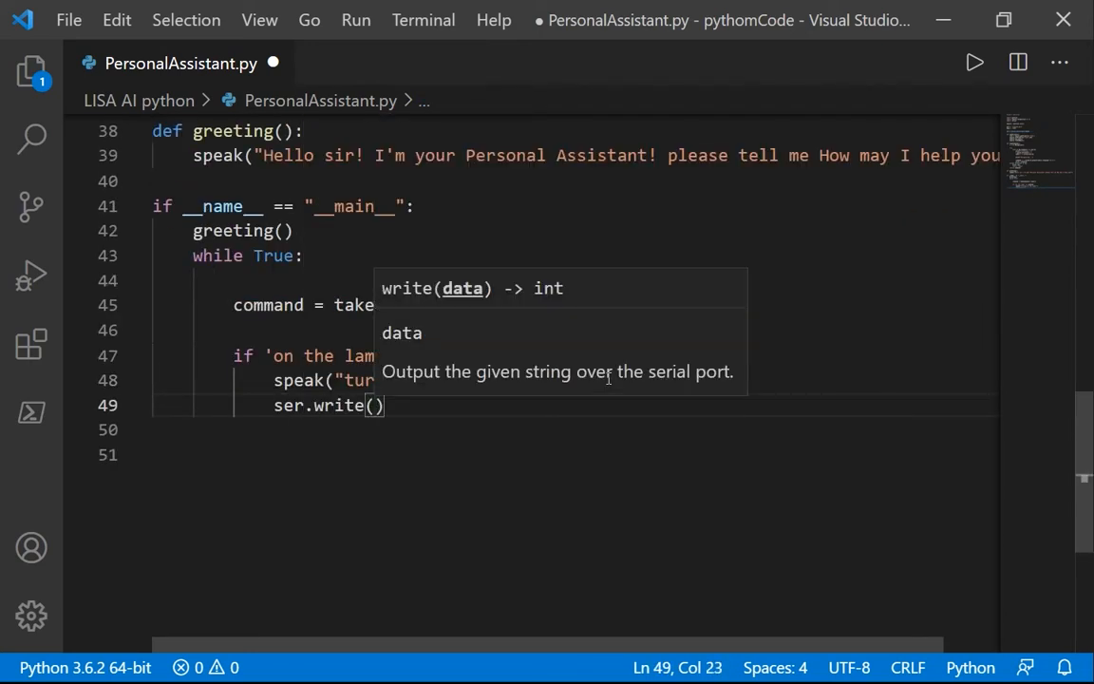
{"action": "type", "text": "b'L'"}
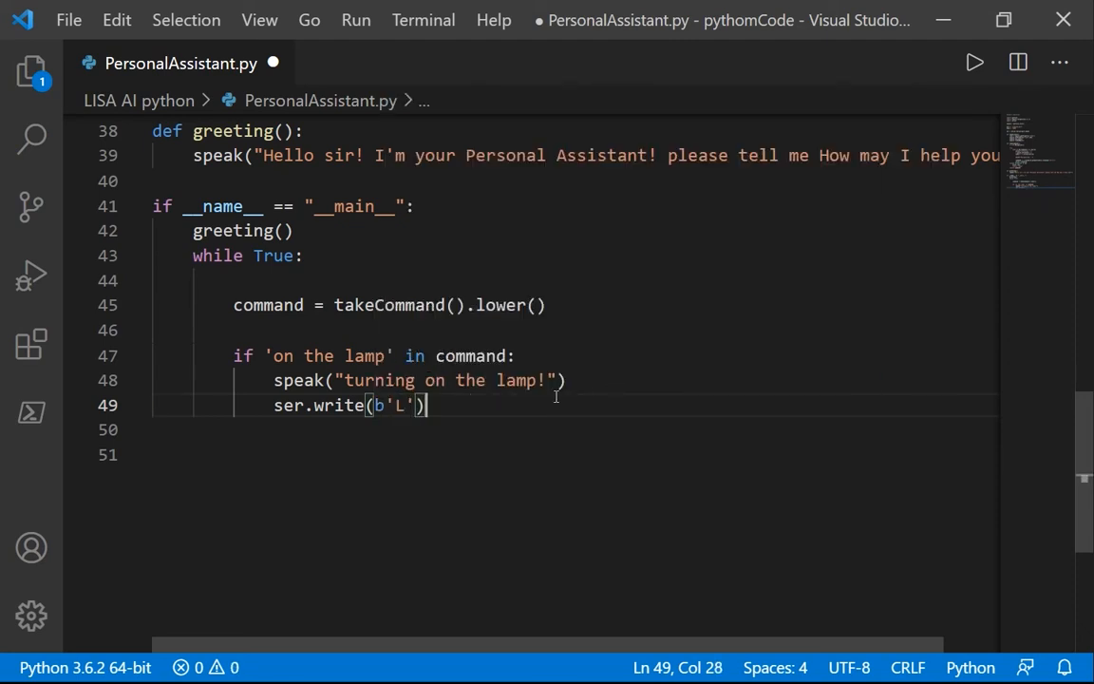
{"action": "type", "text": "els"}
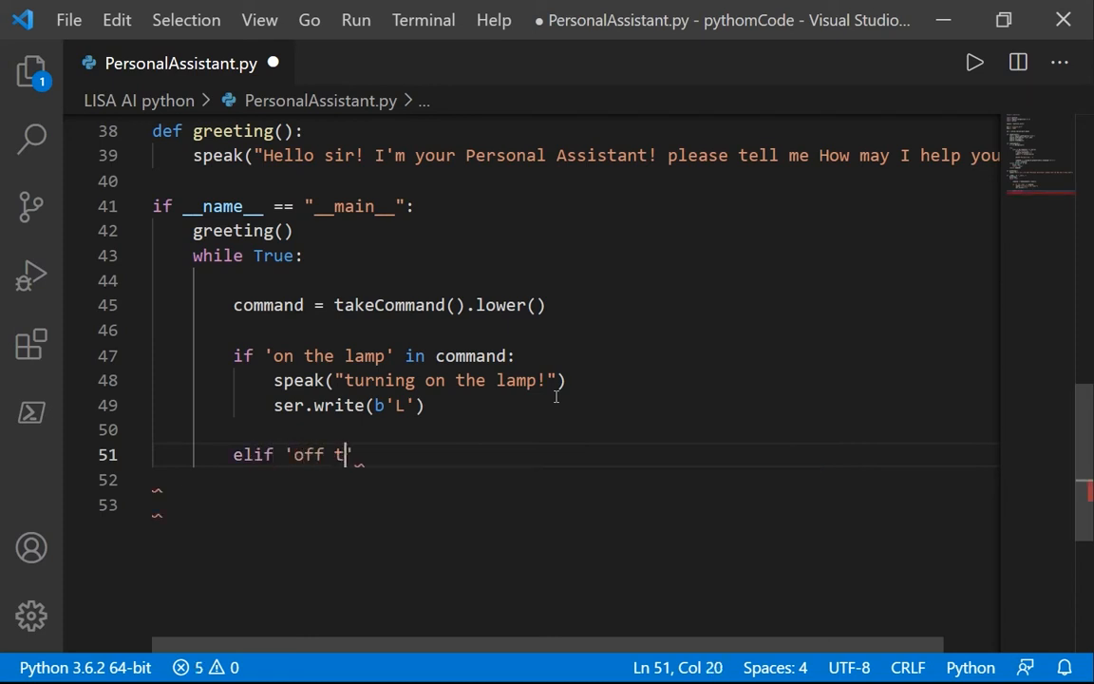
Finish the elif 'off the Lamp' branch writing b'l' to serial, and save.
{"action": "type", "text": "he Lamp'"}
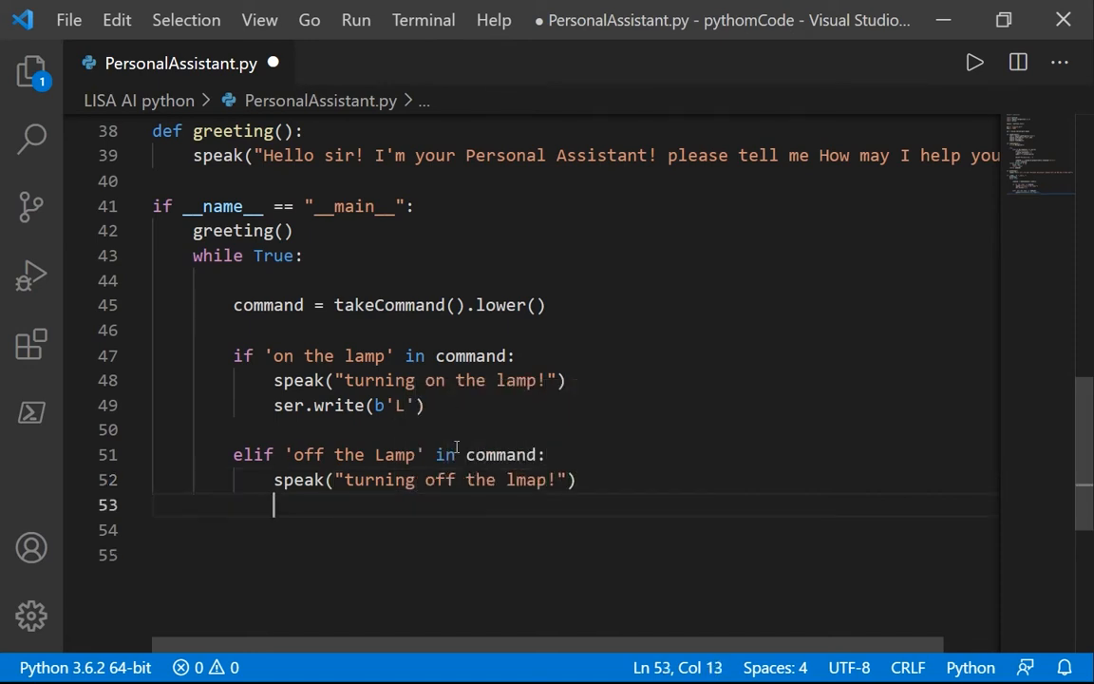
{"action": "type", "text": "ser.write("}
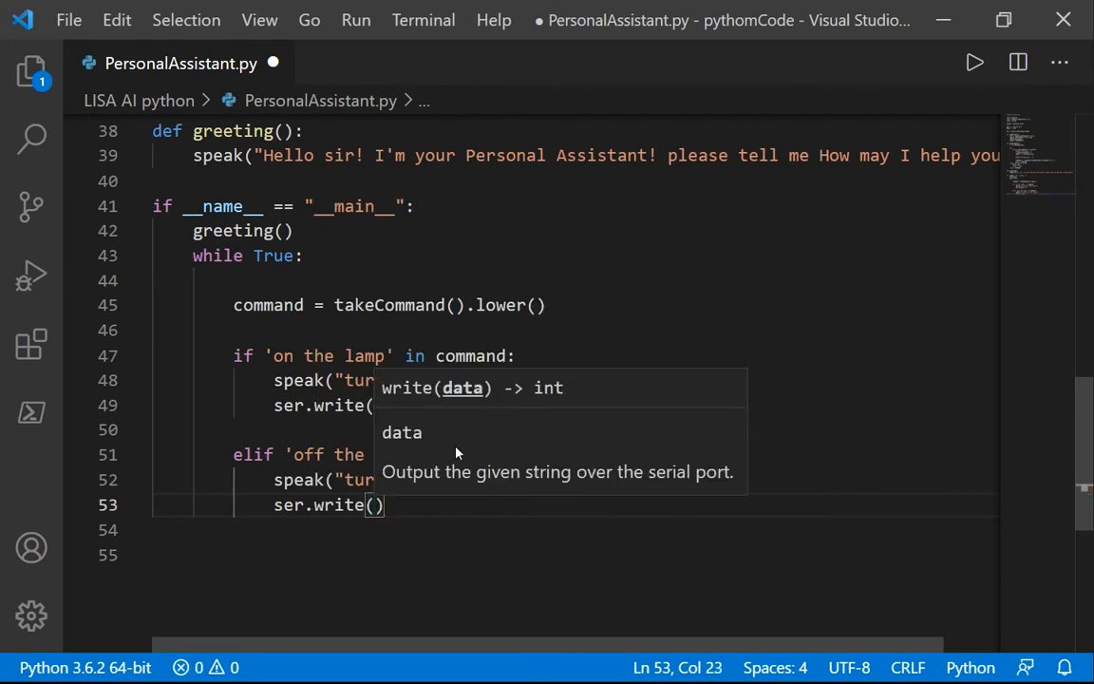
{"action": "type", "text": "b'l'"}
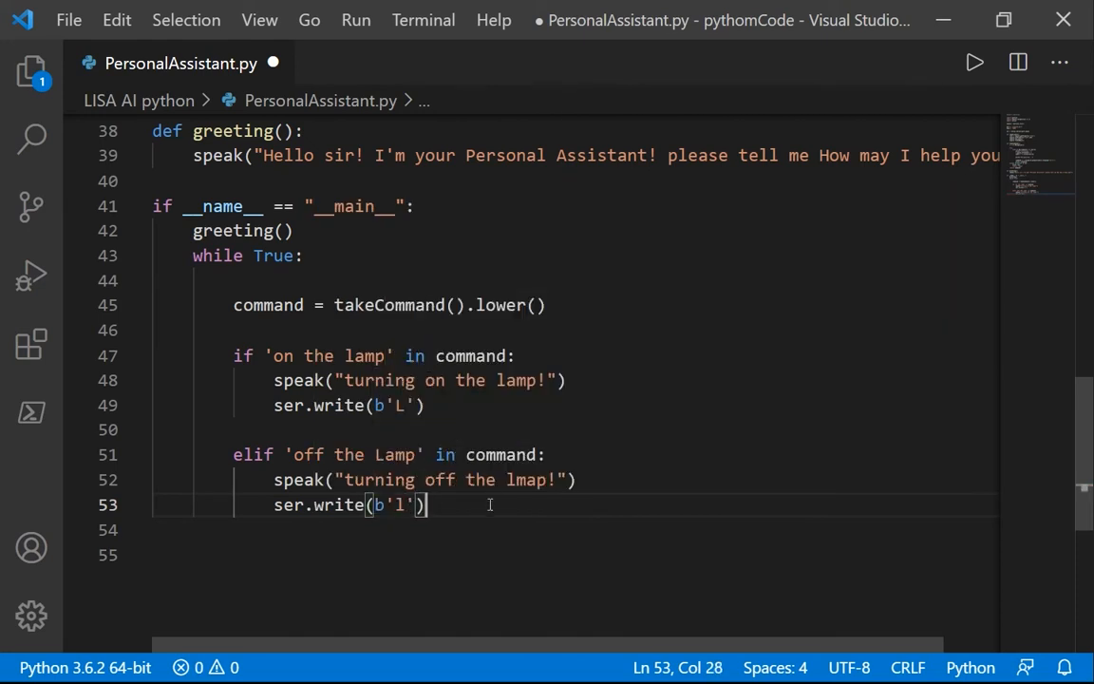
{"action": "key", "text": "ctrl+s"}
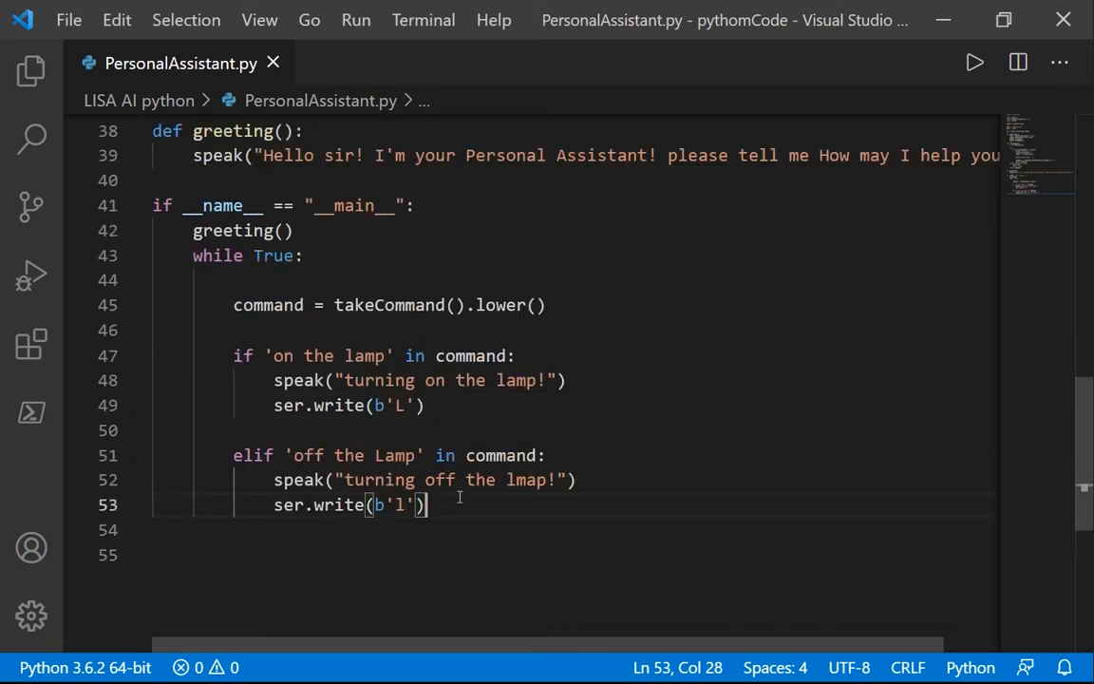
{"action": "key", "text": "enter"}
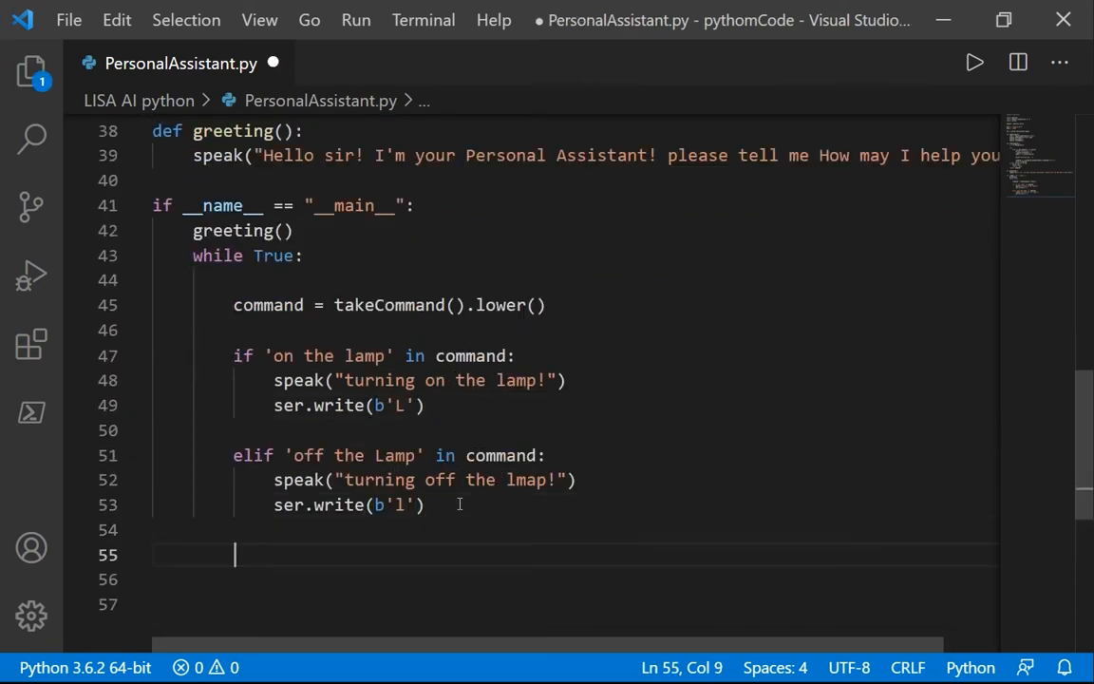
Start an elif checking whether 'offline' is in command.
{"action": "type", "text": "elif '"}
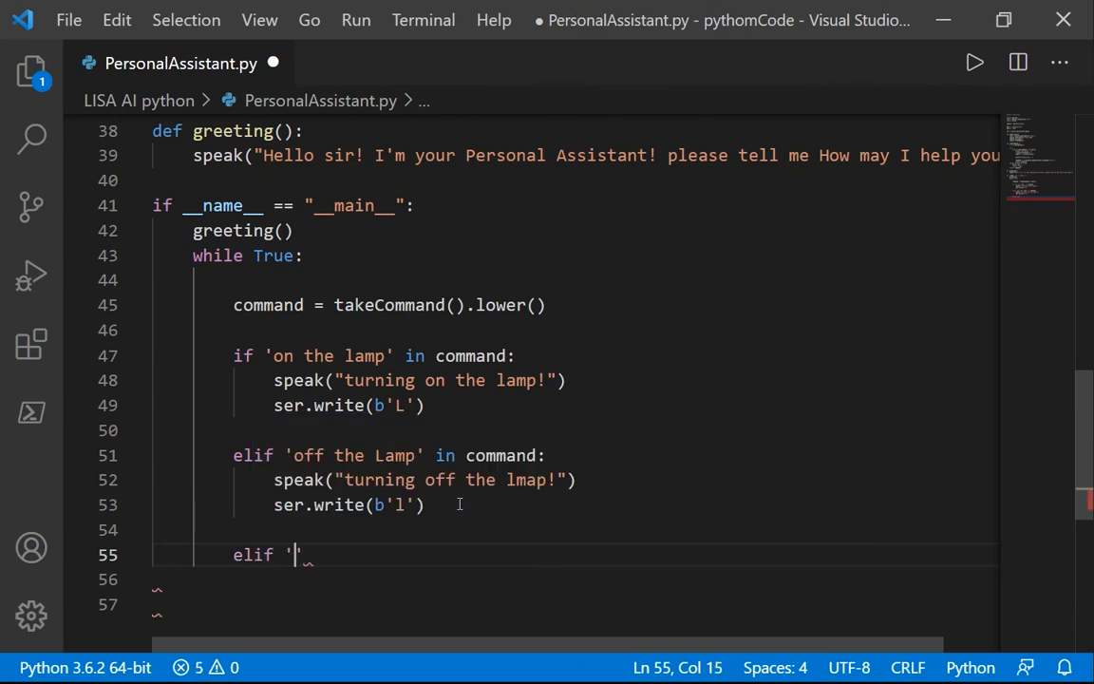
{"action": "type", "text": "offlin"}
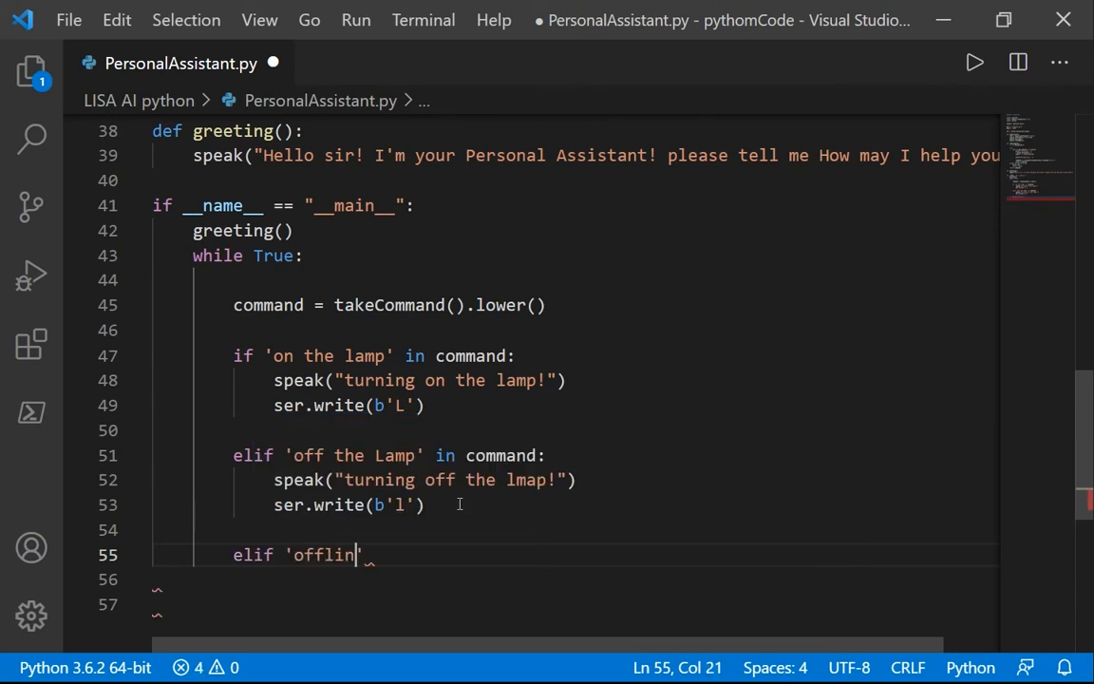
{"action": "type", "text": "' in com"}
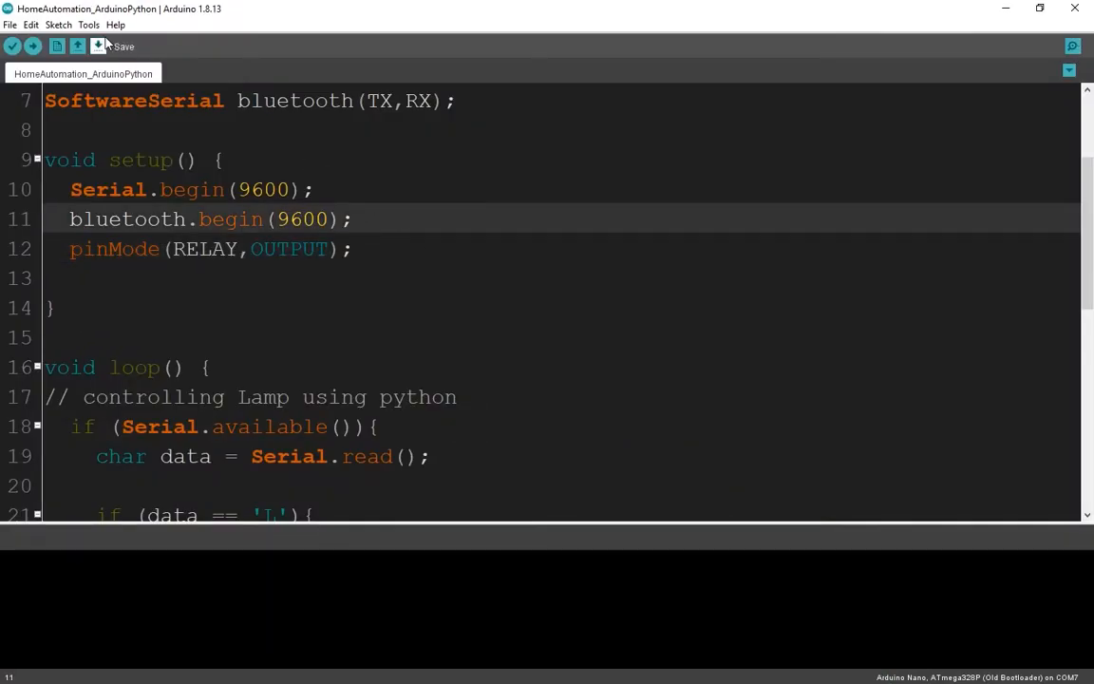
Set the Arduino board to Uno on port COM4, then run PersonalAssistant.py.
{"action": "left_click", "coordinate": [88, 25]}
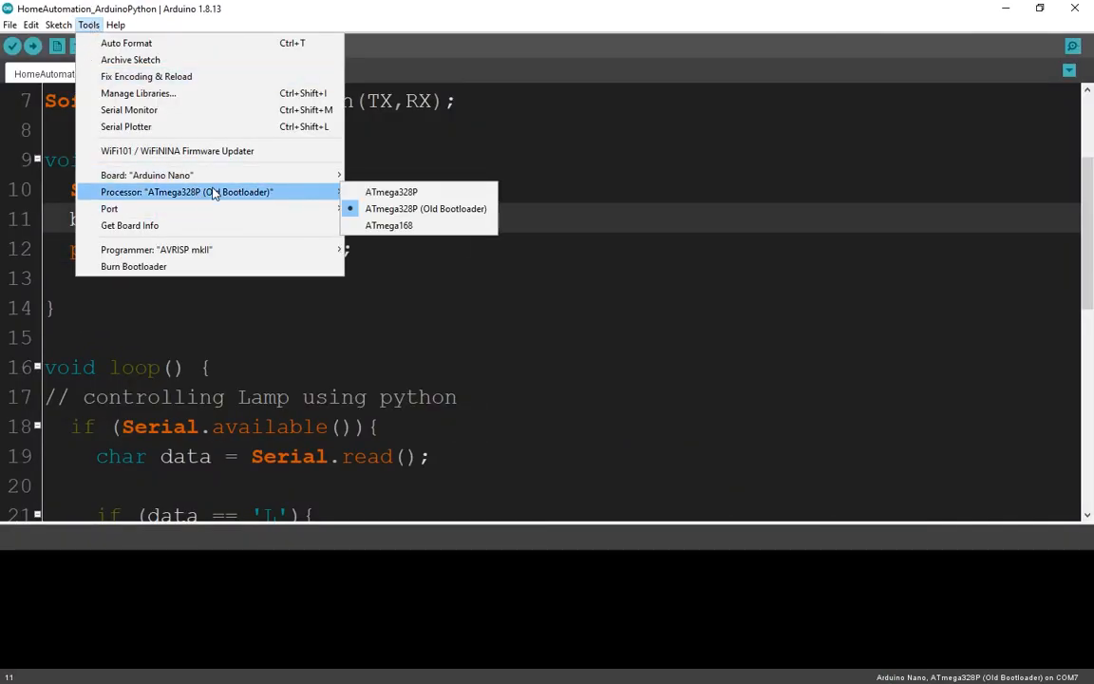
{"action": "mouse_move", "coordinate": [147, 174]}
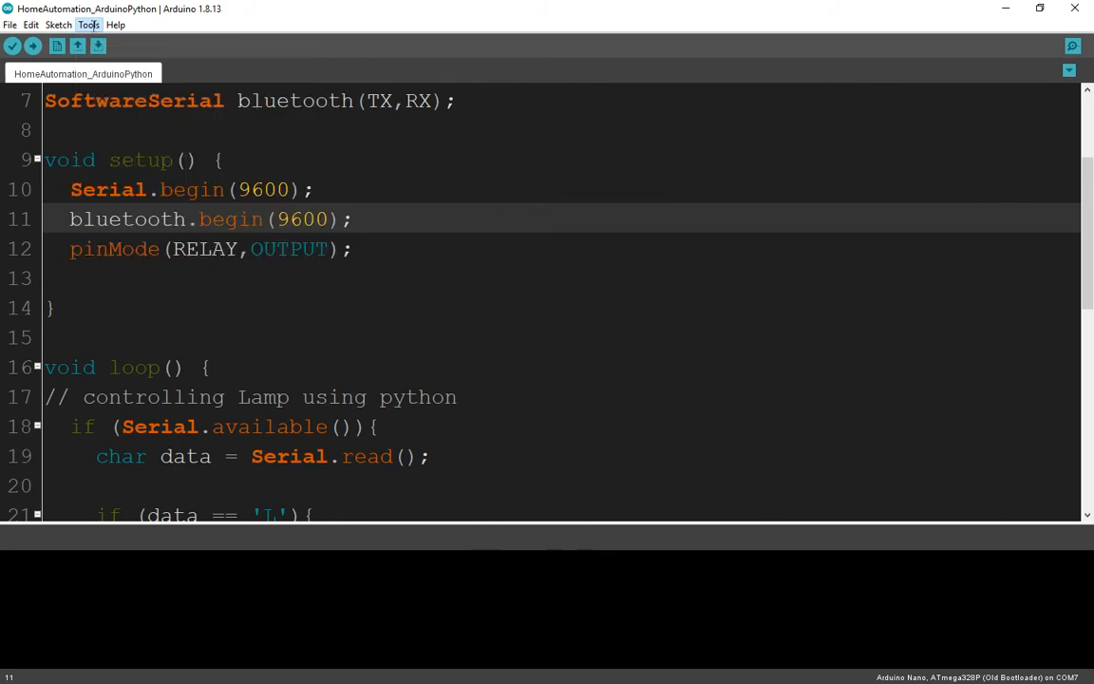
{"action": "left_click", "coordinate": [114, 24]}
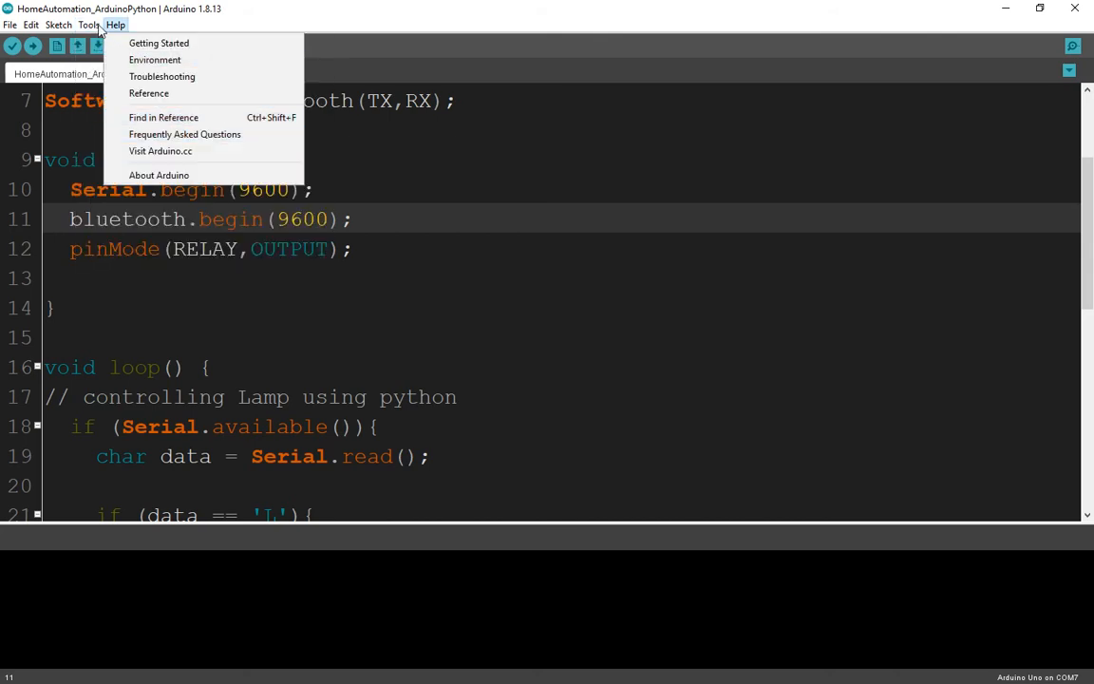
{"action": "left_click", "coordinate": [89, 25]}
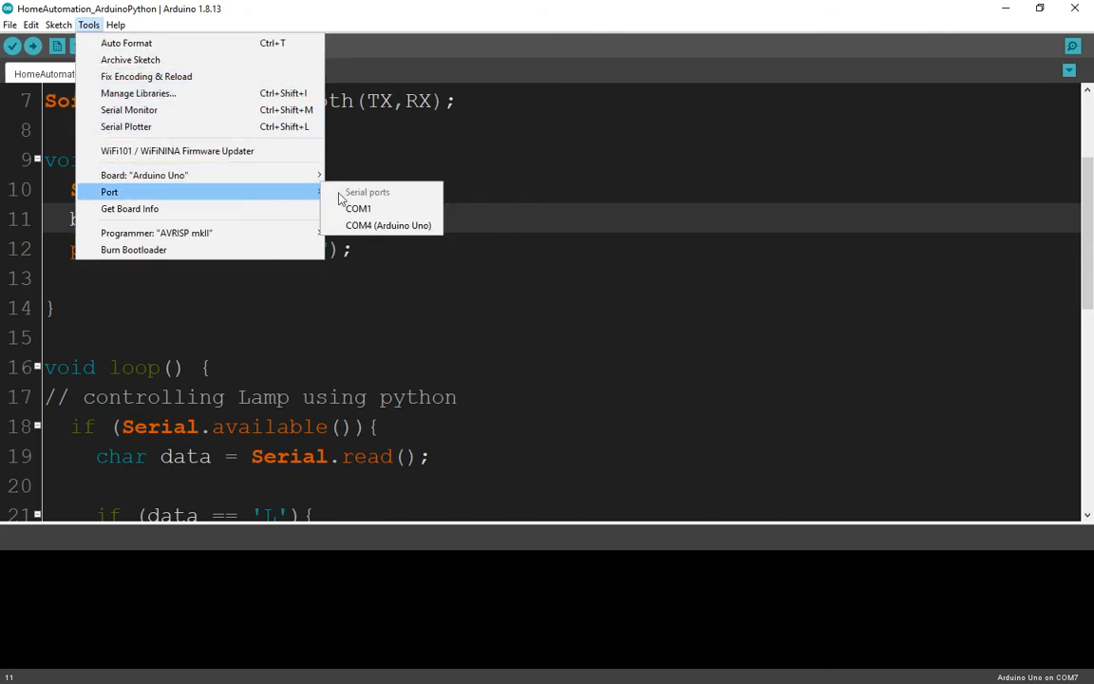
{"action": "mouse_move", "coordinate": [387, 225]}
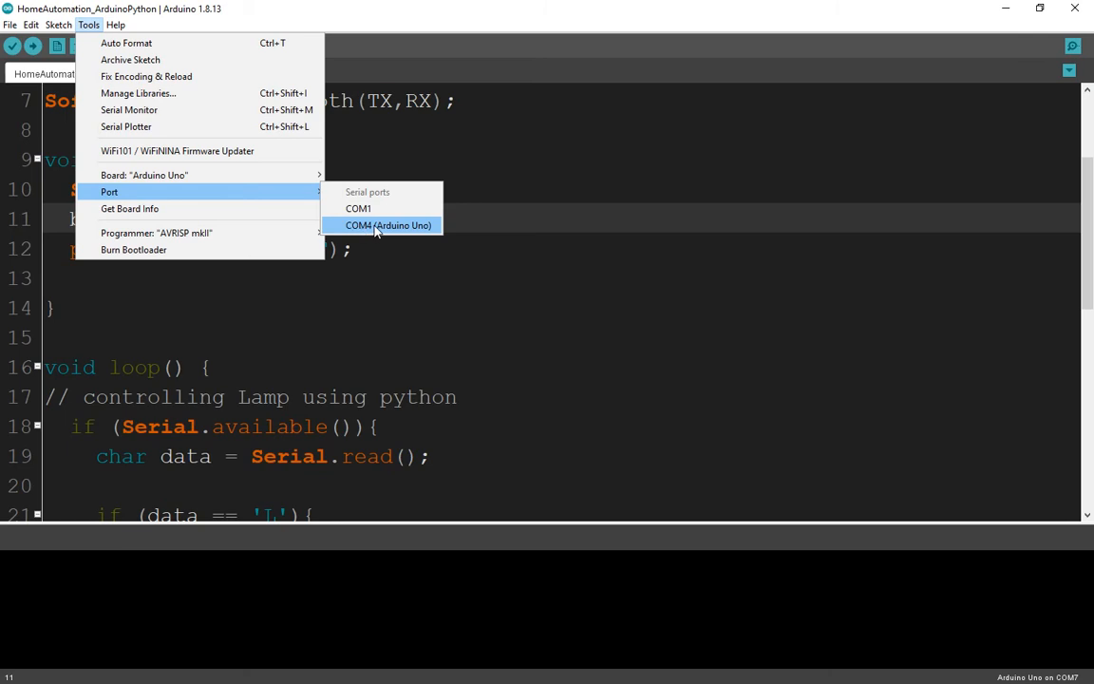
{"action": "left_click", "coordinate": [388, 225]}
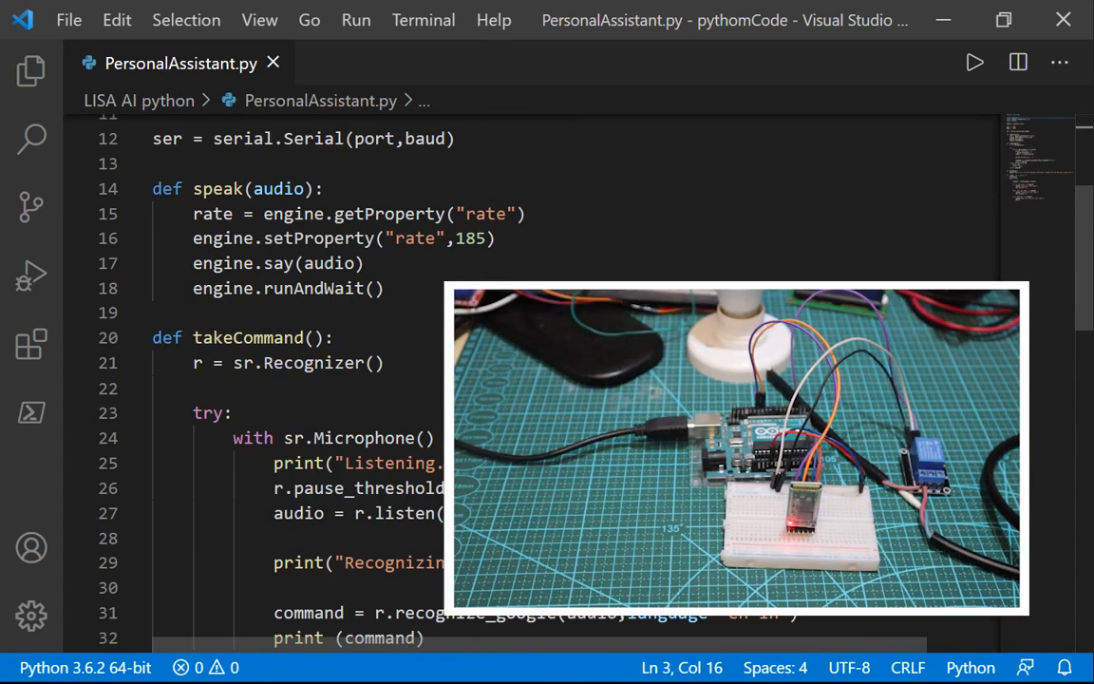
{"action": "left_click", "coordinate": [494, 237]}
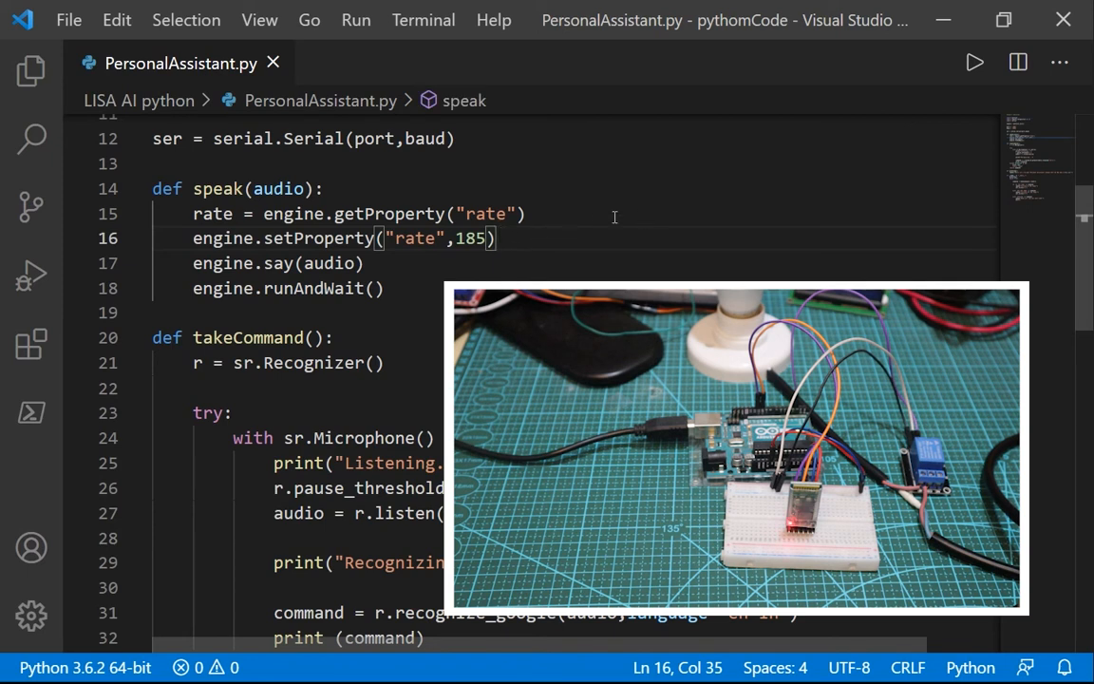
{"action": "mouse_move", "coordinate": [974, 62]}
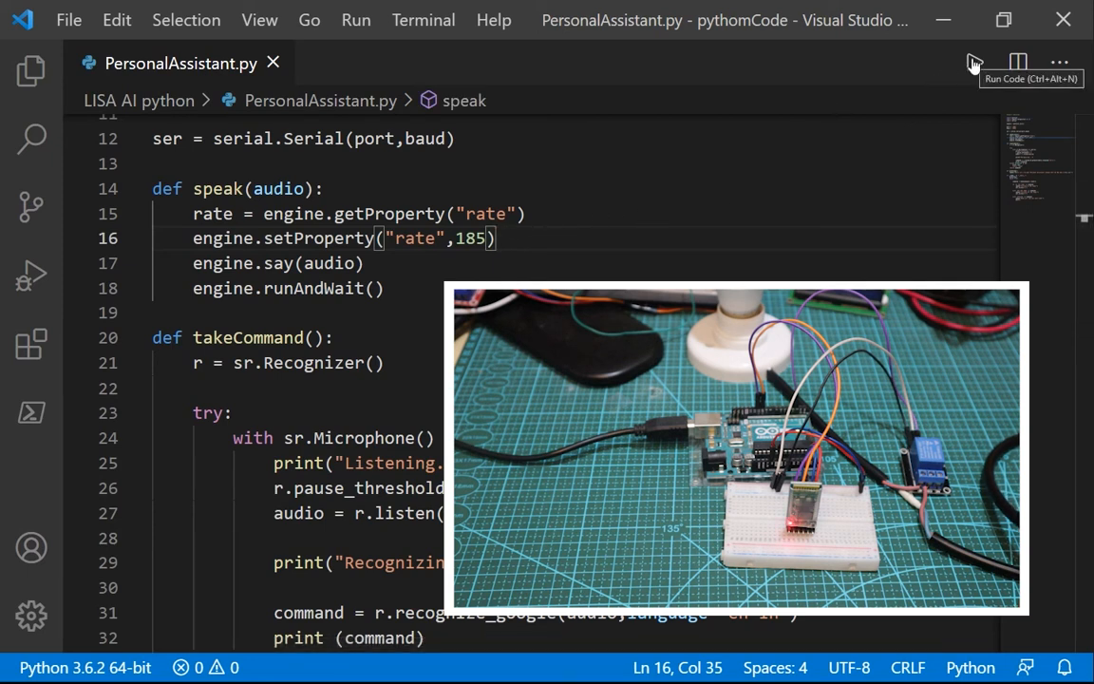
{"action": "left_click", "coordinate": [973, 62]}
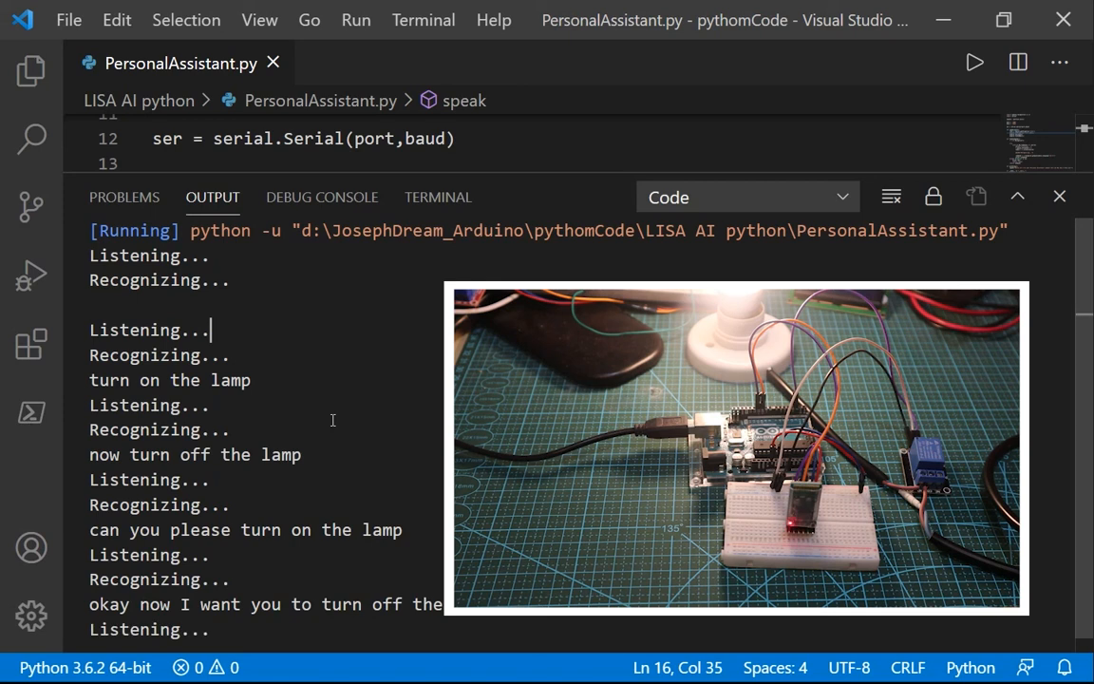
{"action": "mouse_move", "coordinate": [321, 428]}
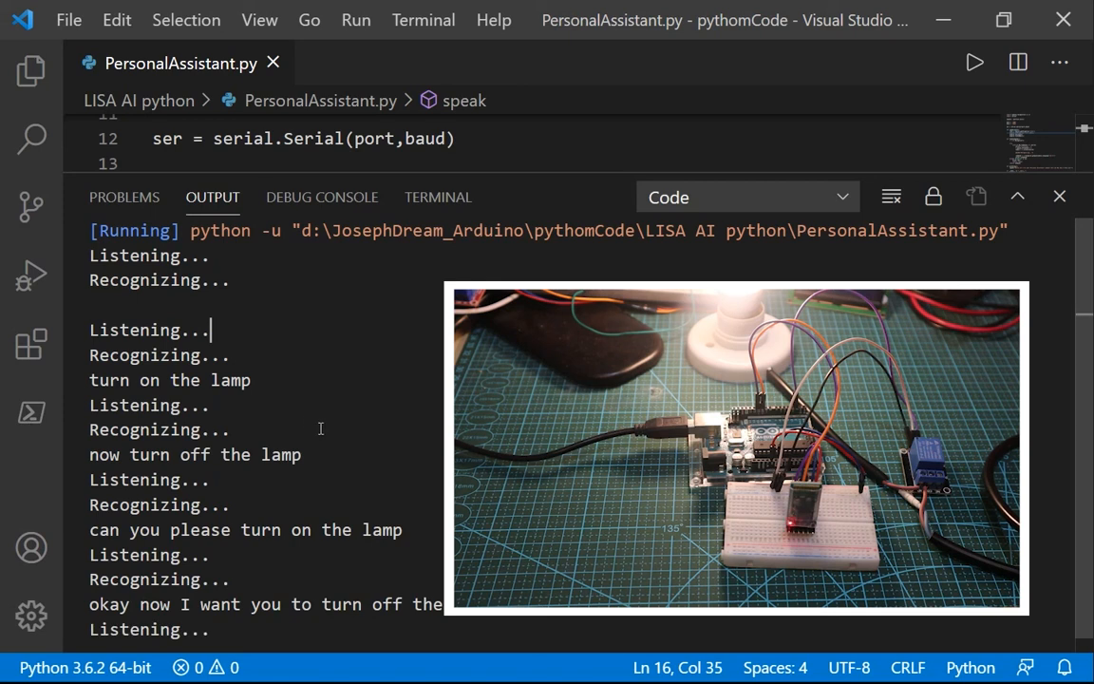